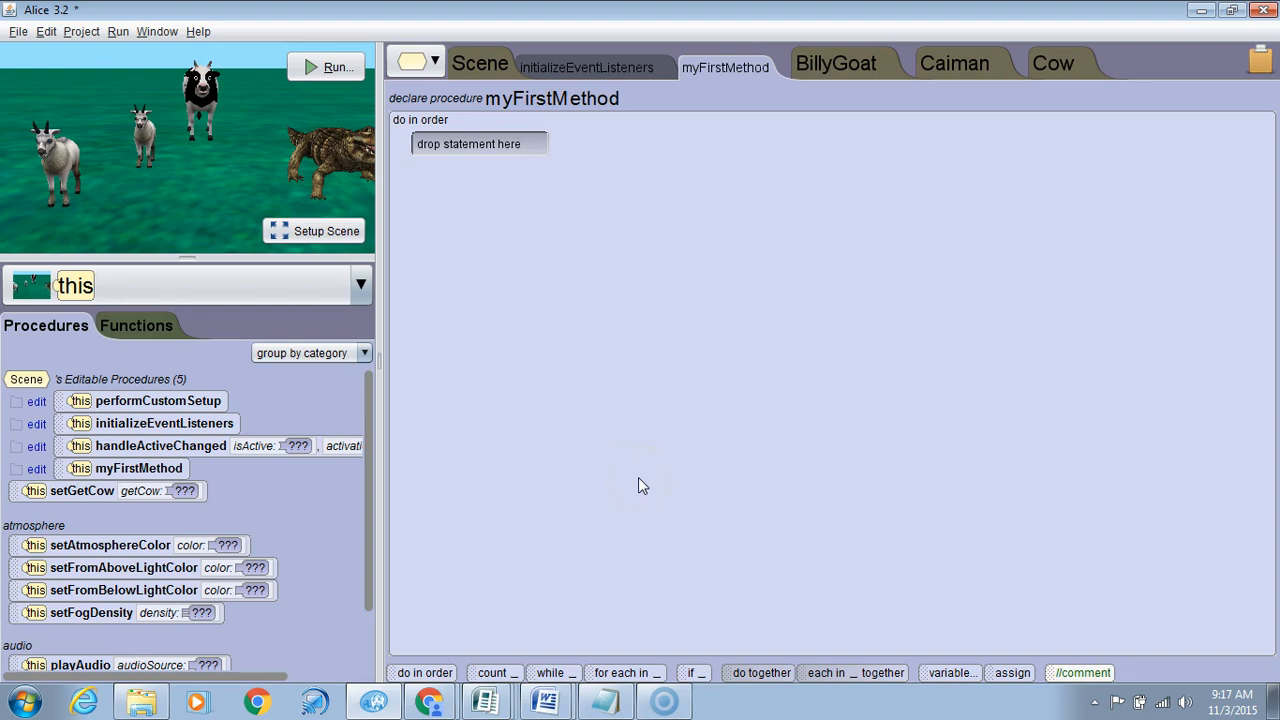
mouse_move(703, 335)
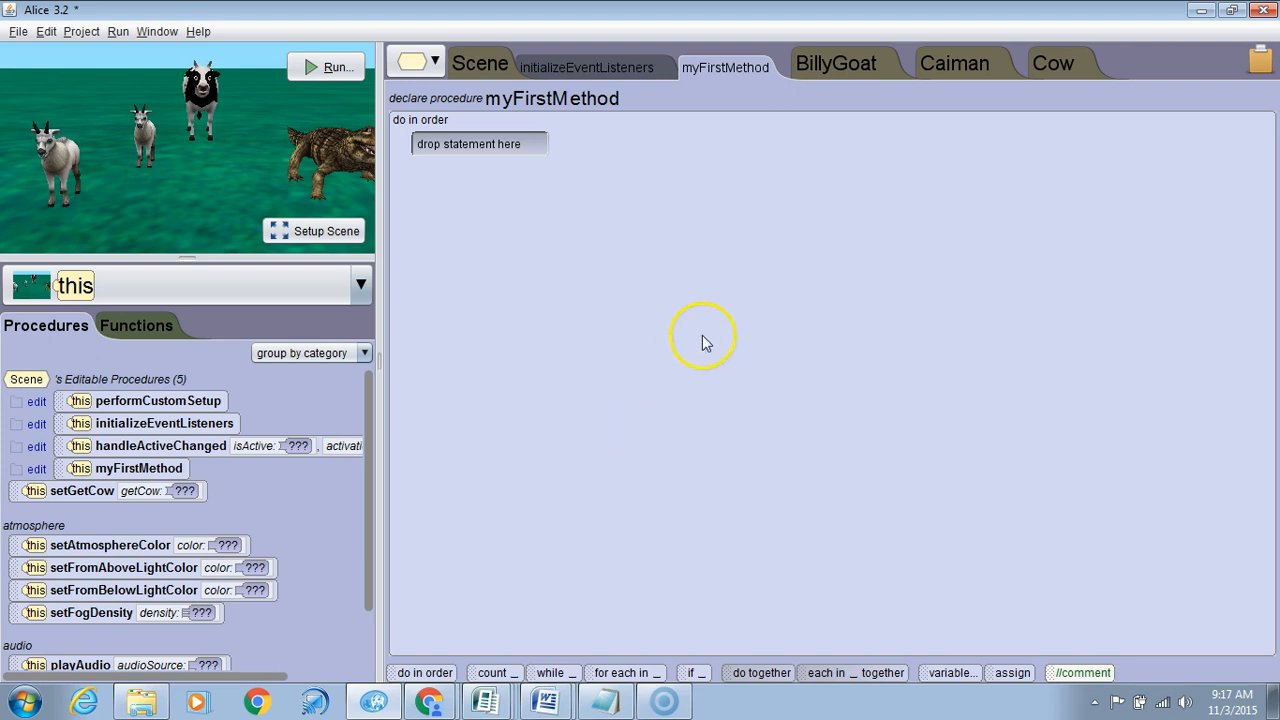
mouse_move(645, 248)
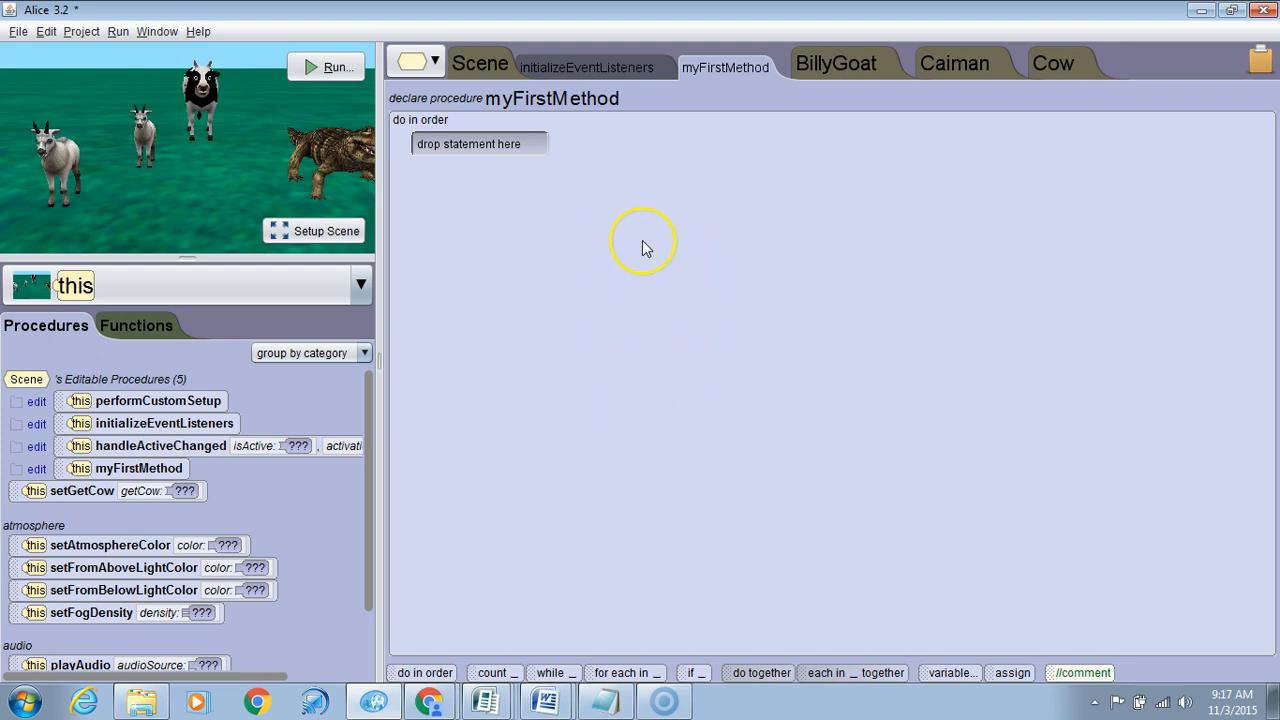
mouse_move(648, 198)
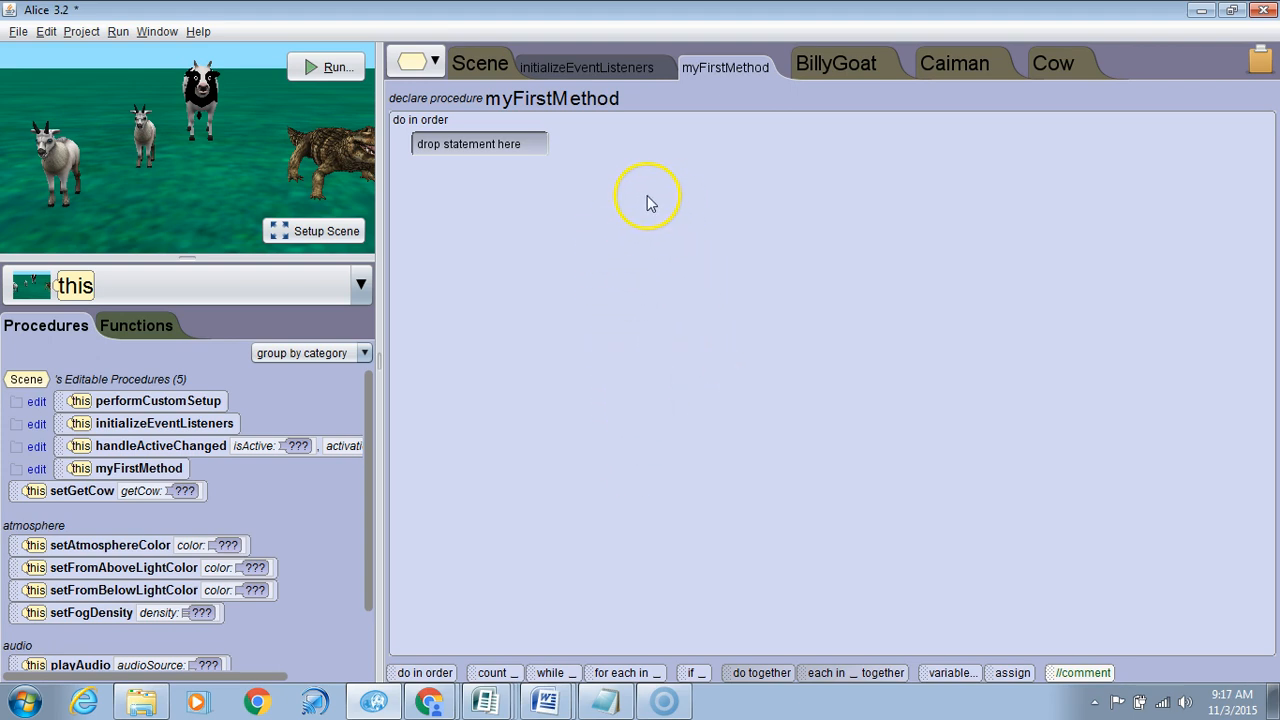
Step: Show the BillyGoat class with its constructor and WholeNumber life property
left_click(479, 63)
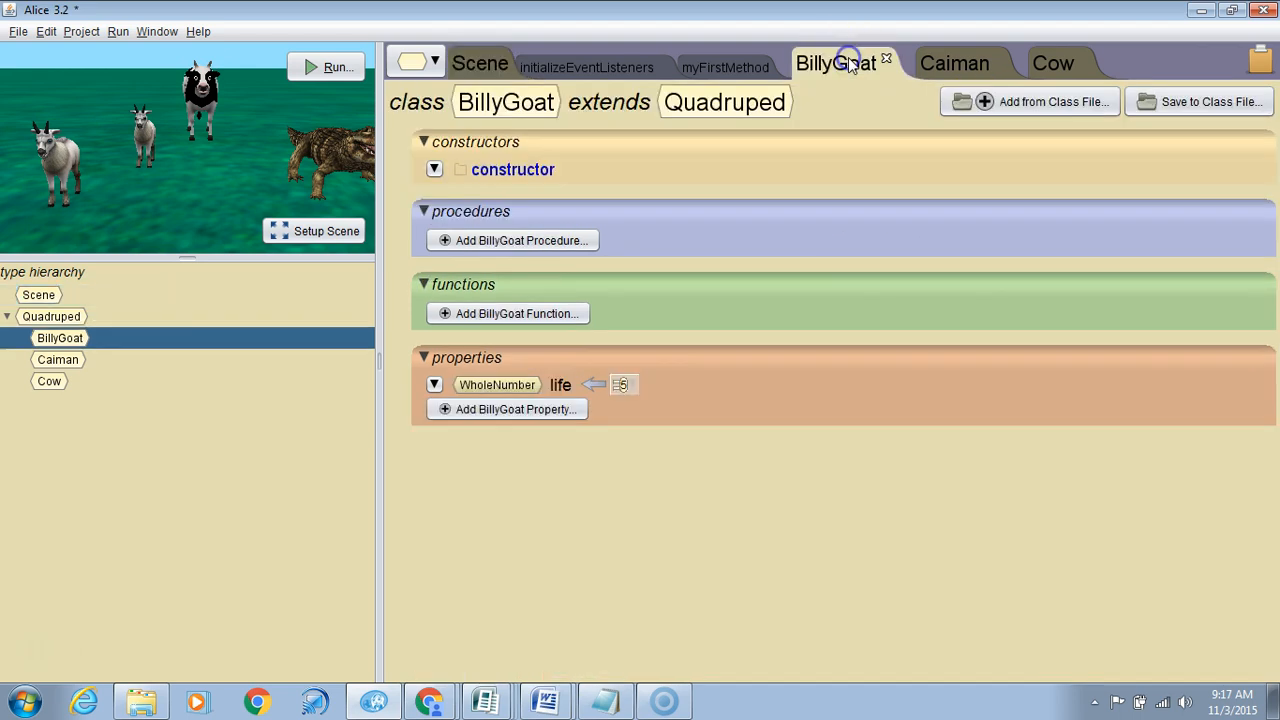
Step: Select BillyGoat in the type hierarchy to preview the goat with life initialized to 5
left_click(60, 338)
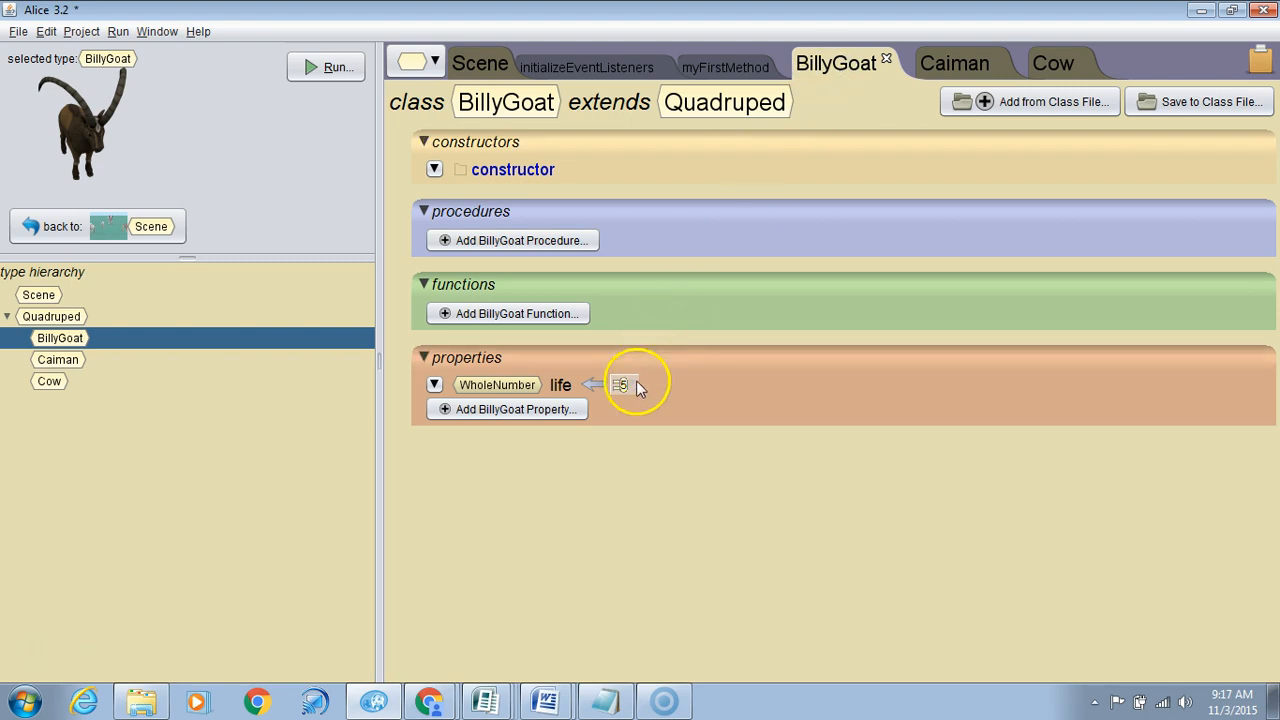
mouse_move(570, 386)
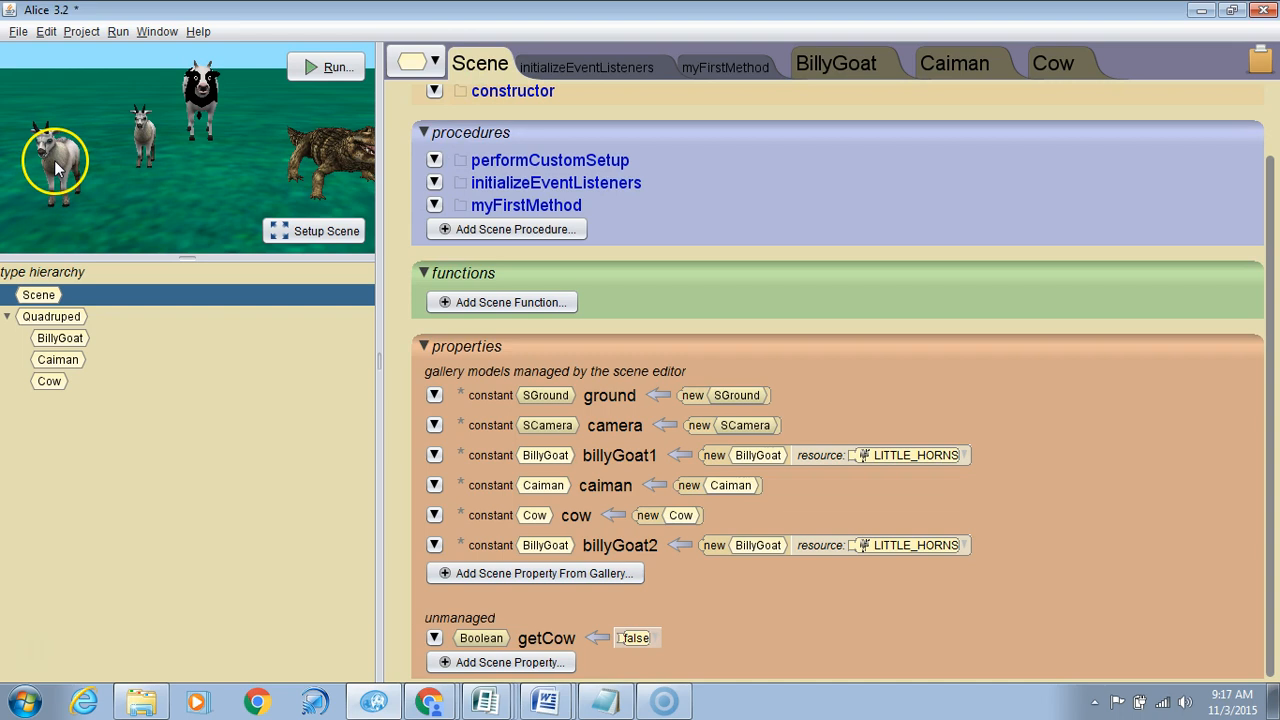
mouse_move(137, 140)
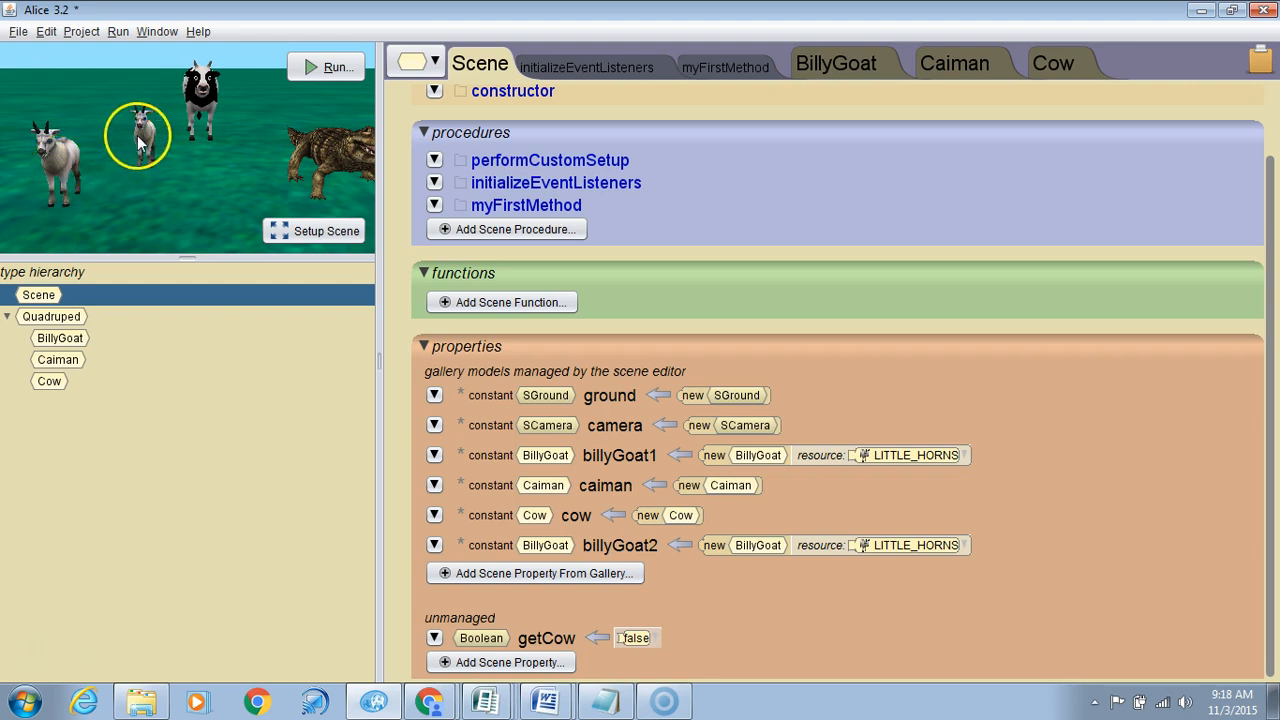
mouse_move(135, 135)
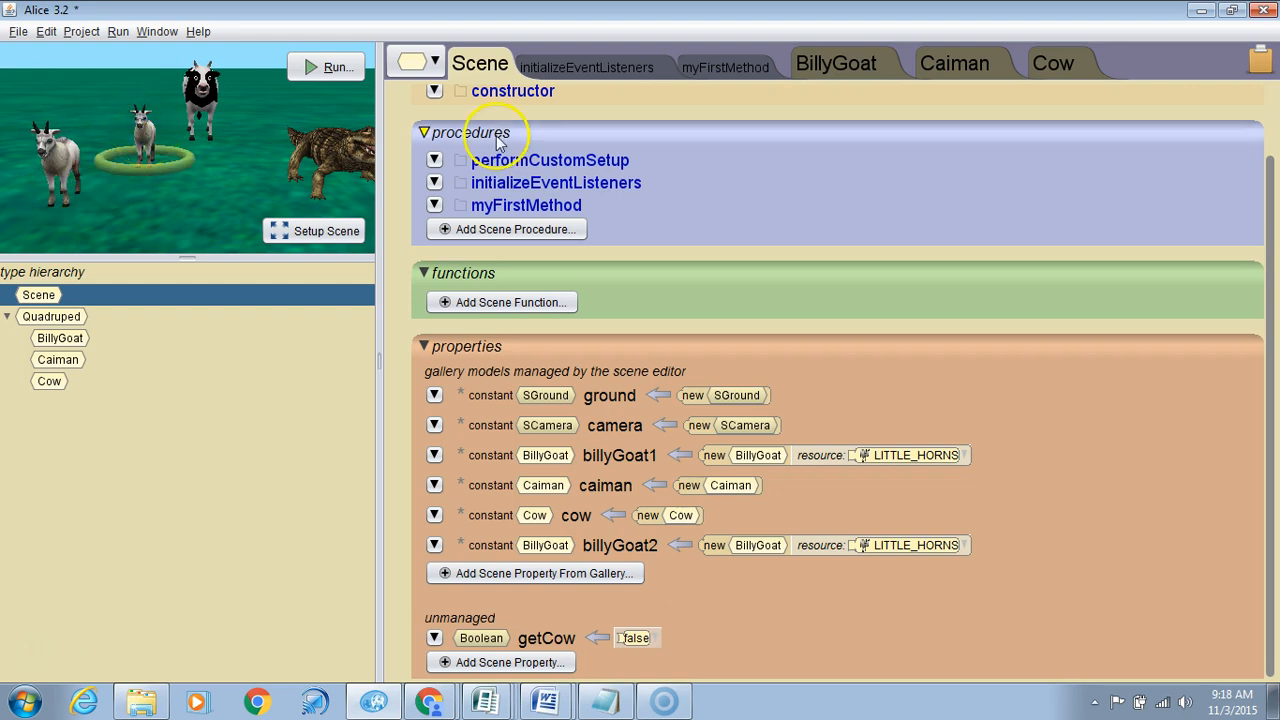
Step: Return to the empty myFirstMethod after checking billyGoat2's getLife function and setLife procedure
left_click(725, 67)
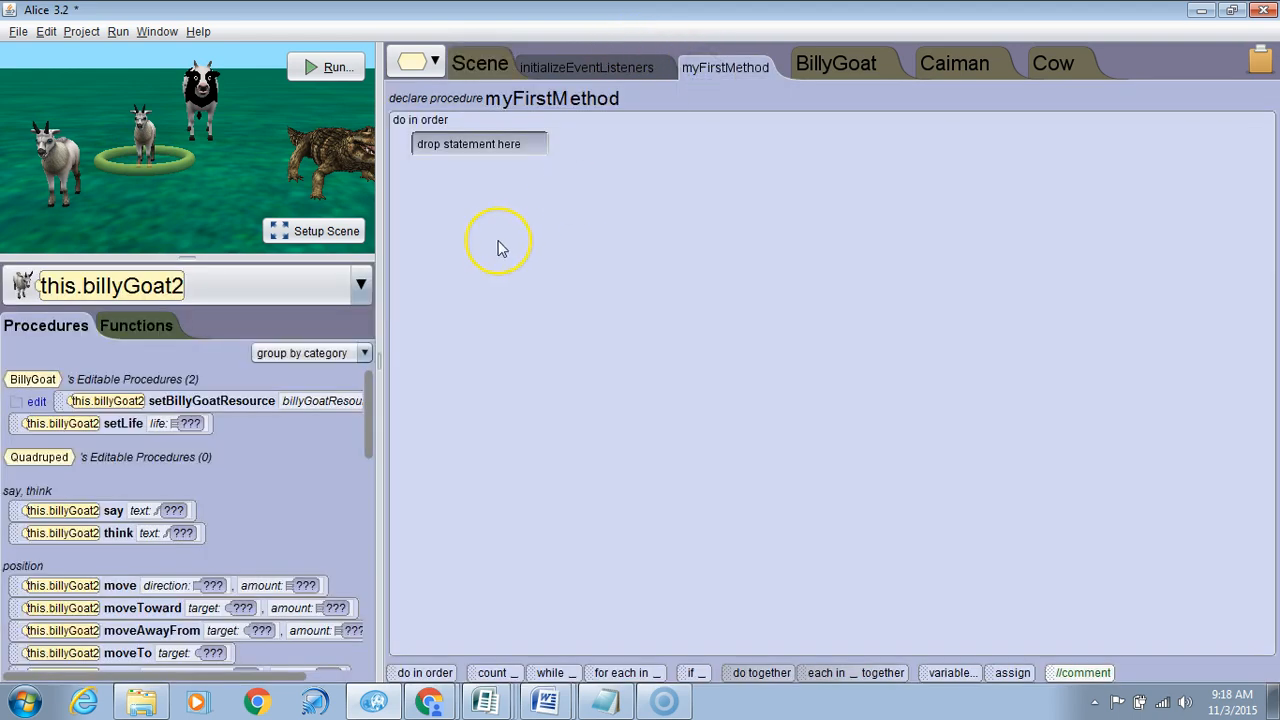
mouse_move(500, 248)
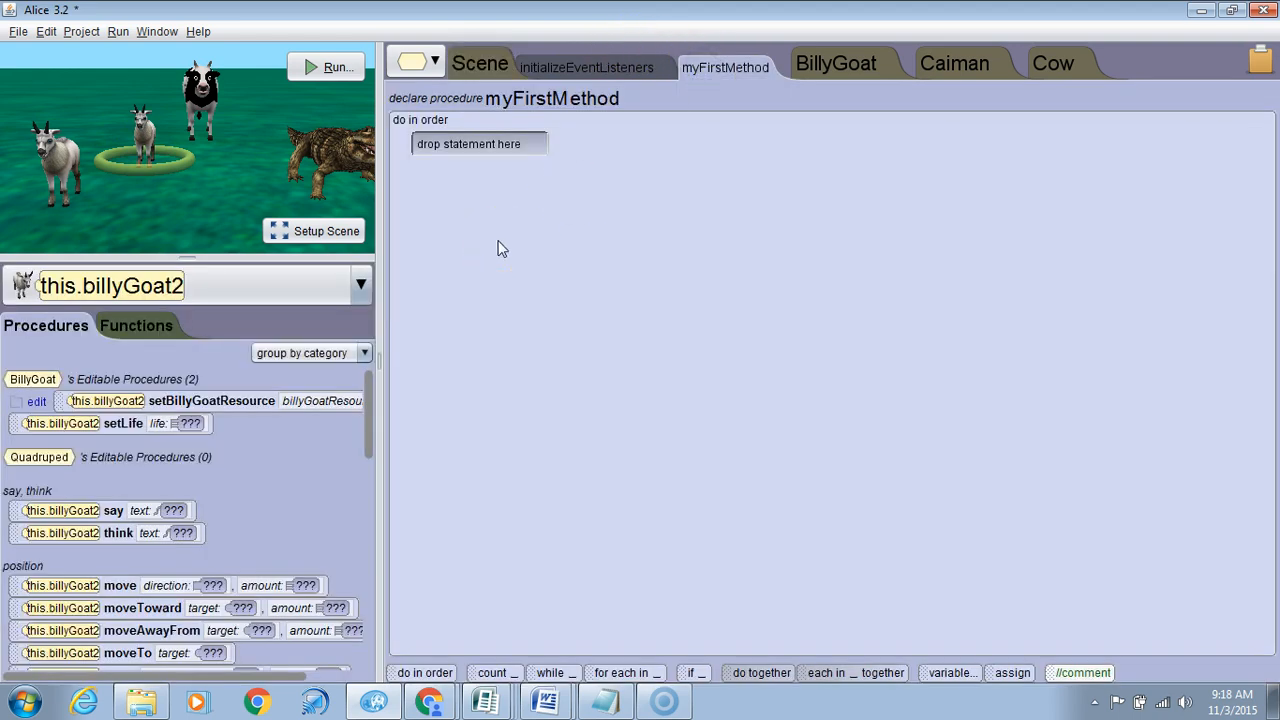
mouse_move(190, 335)
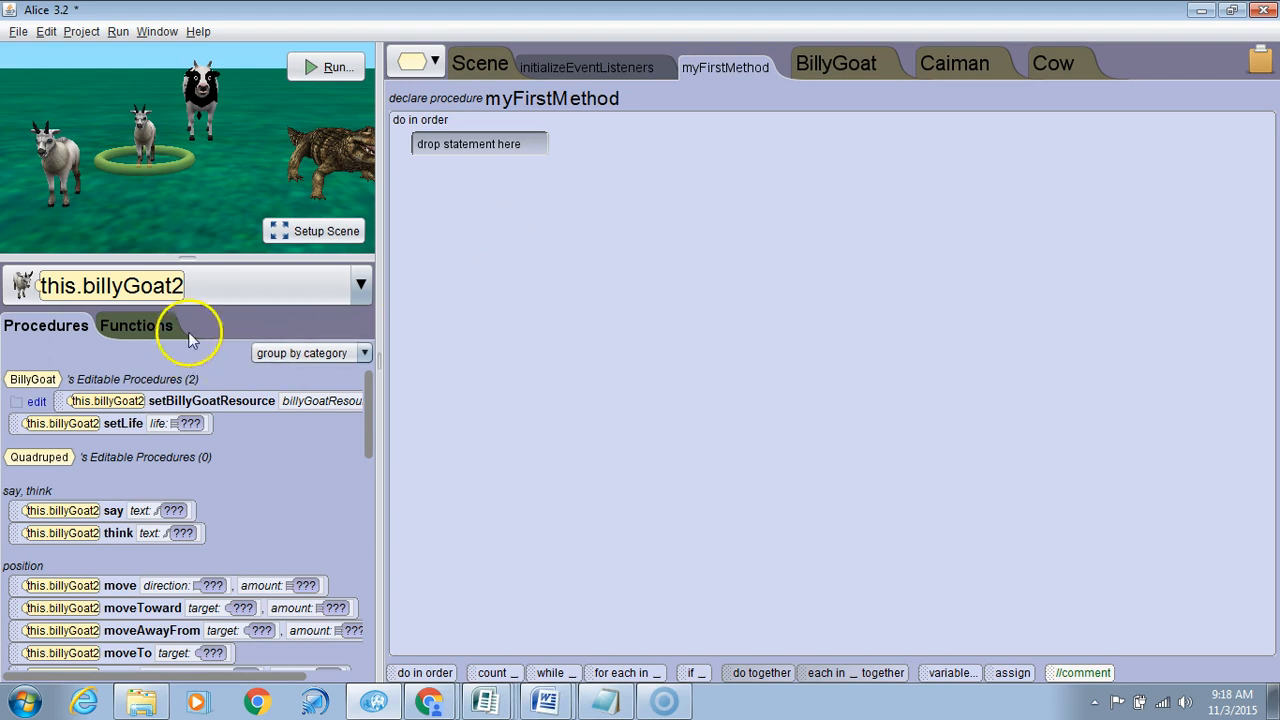
mouse_move(135, 325)
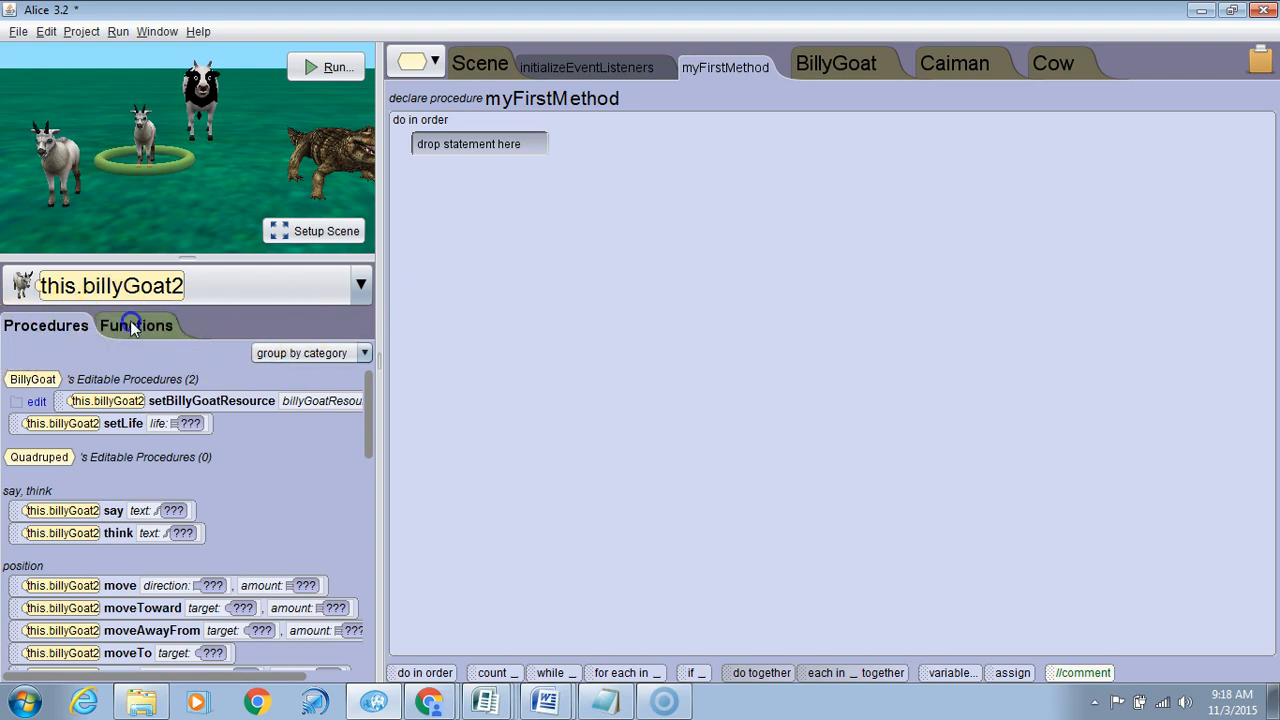
left_click(136, 325)
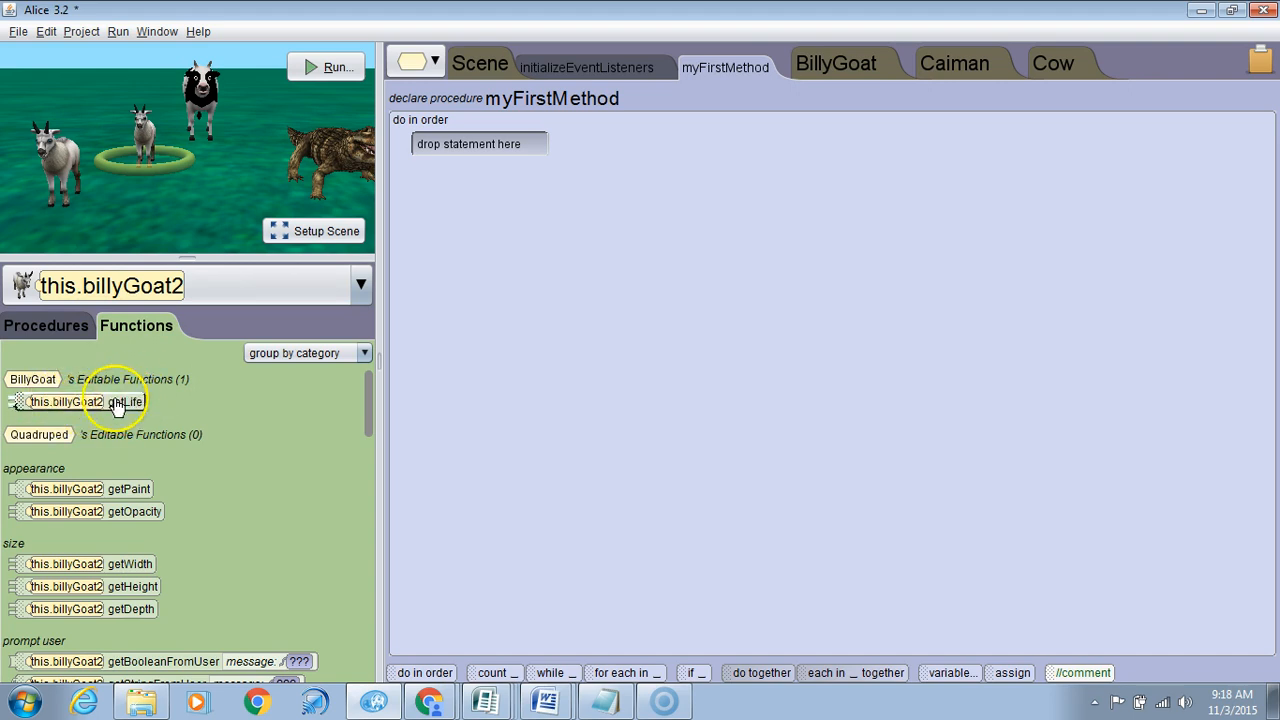
mouse_move(122, 332)
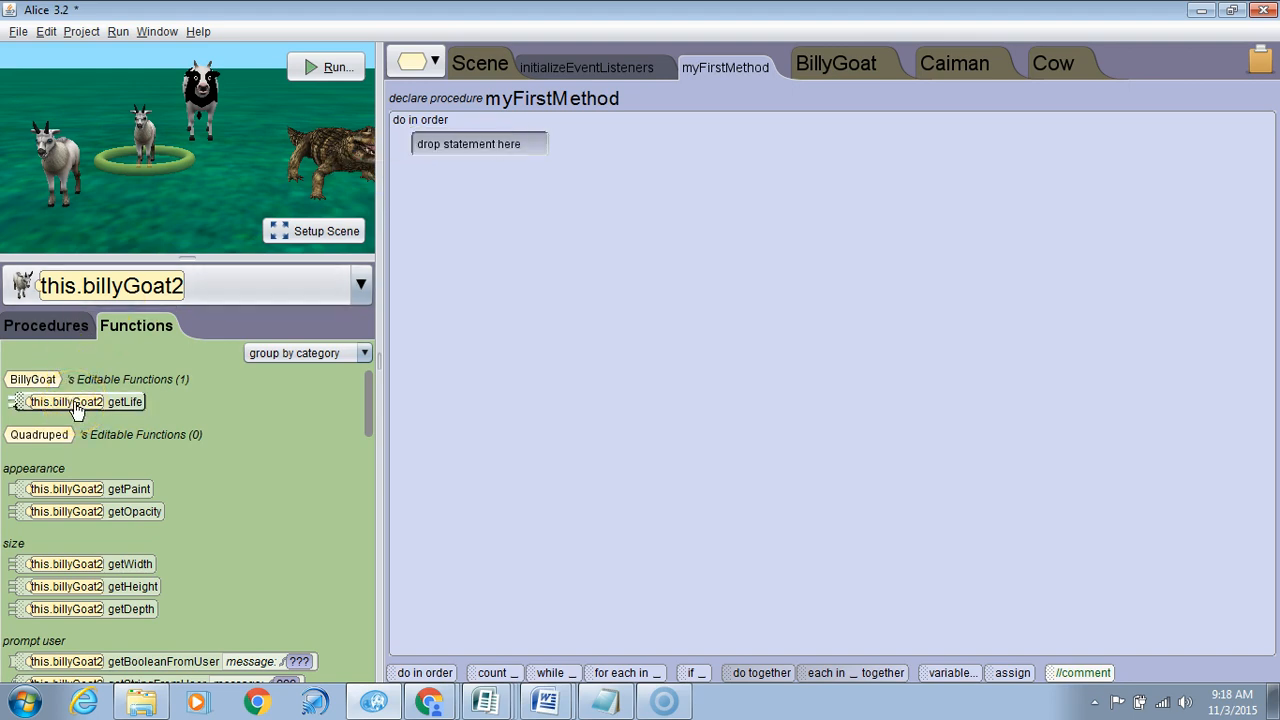
left_click(45, 325)
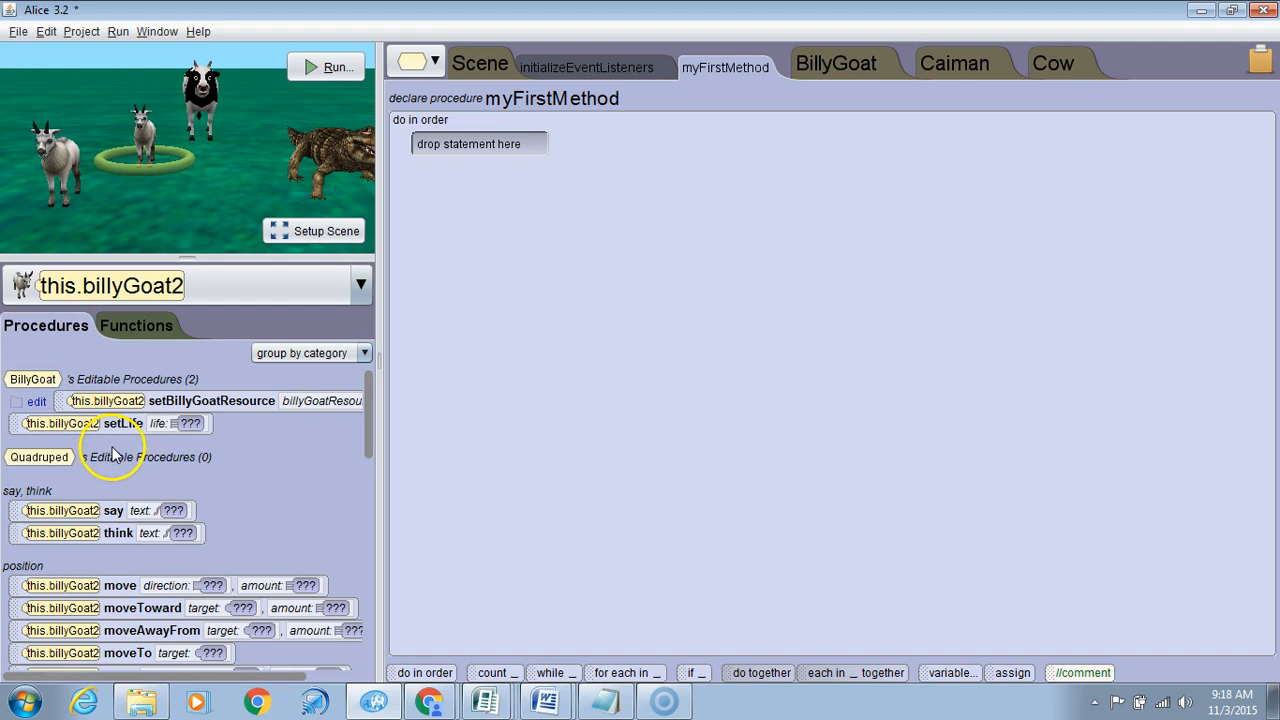
Step: Add a billyGoat2 say statement with text "My life is:" + "hello"
left_click_drag(113, 510, 505, 120)
type("M")
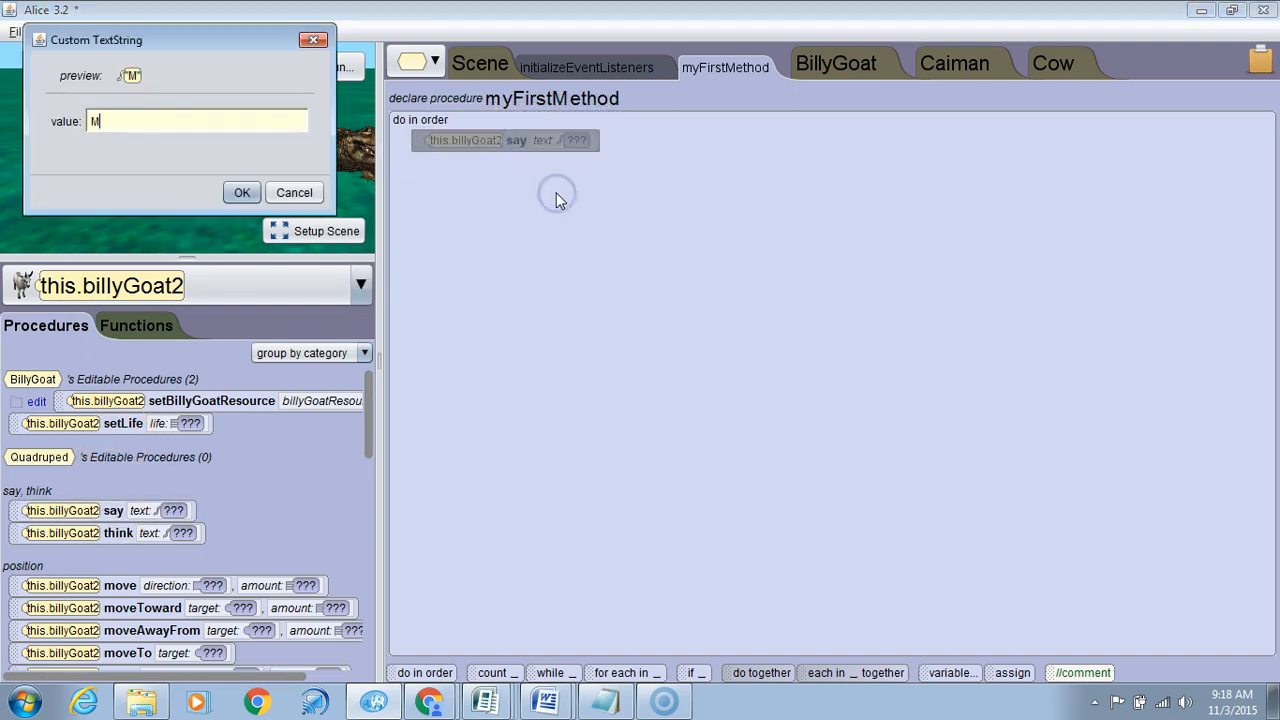
type("y life is:")
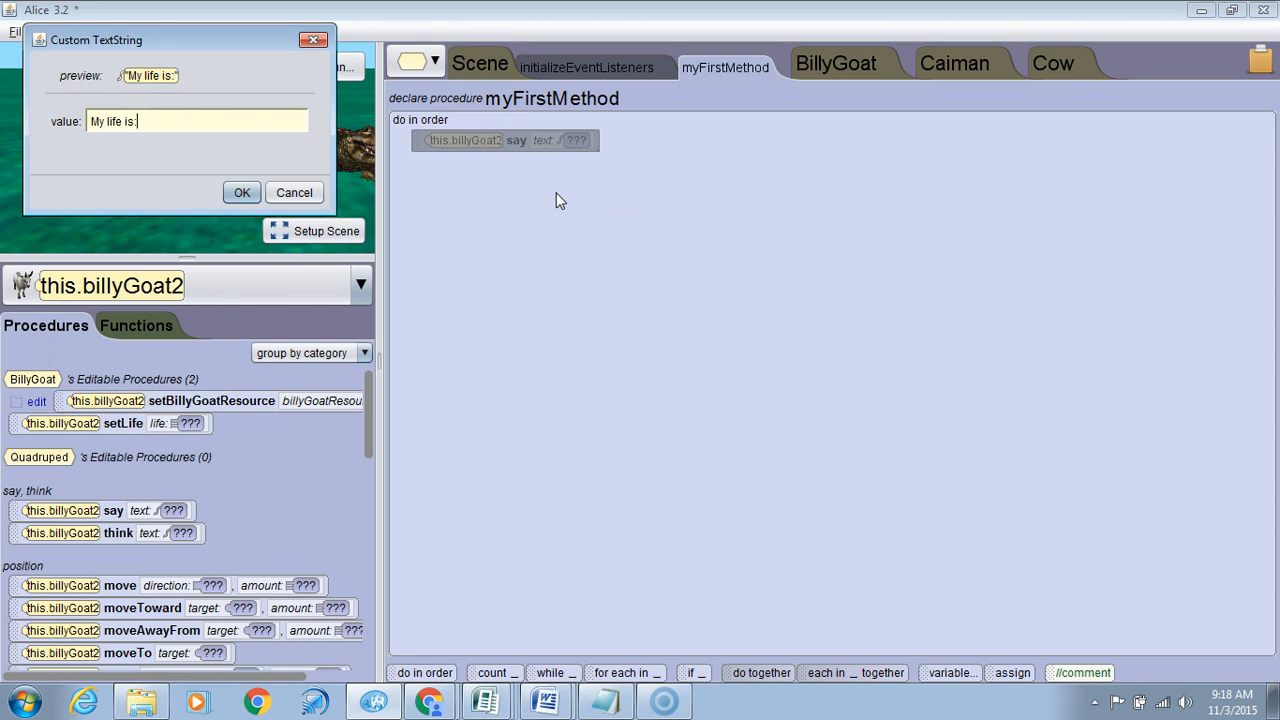
left_click(241, 192)
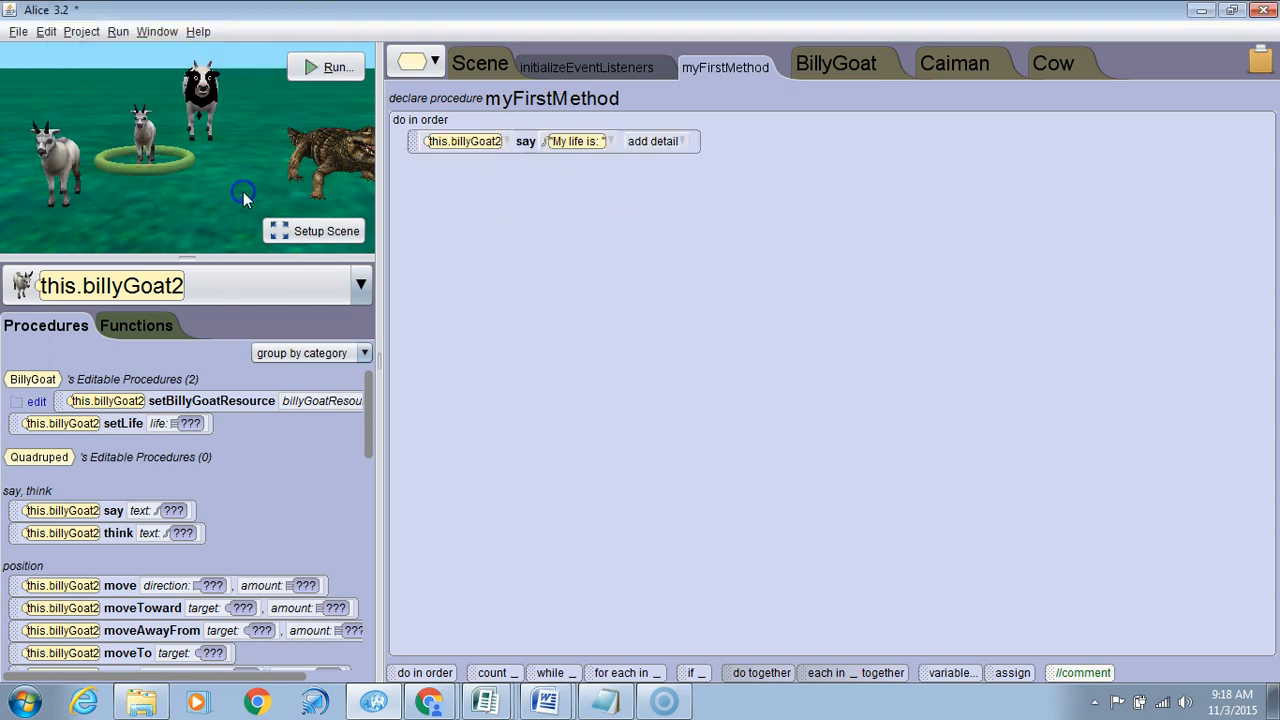
left_click(575, 141)
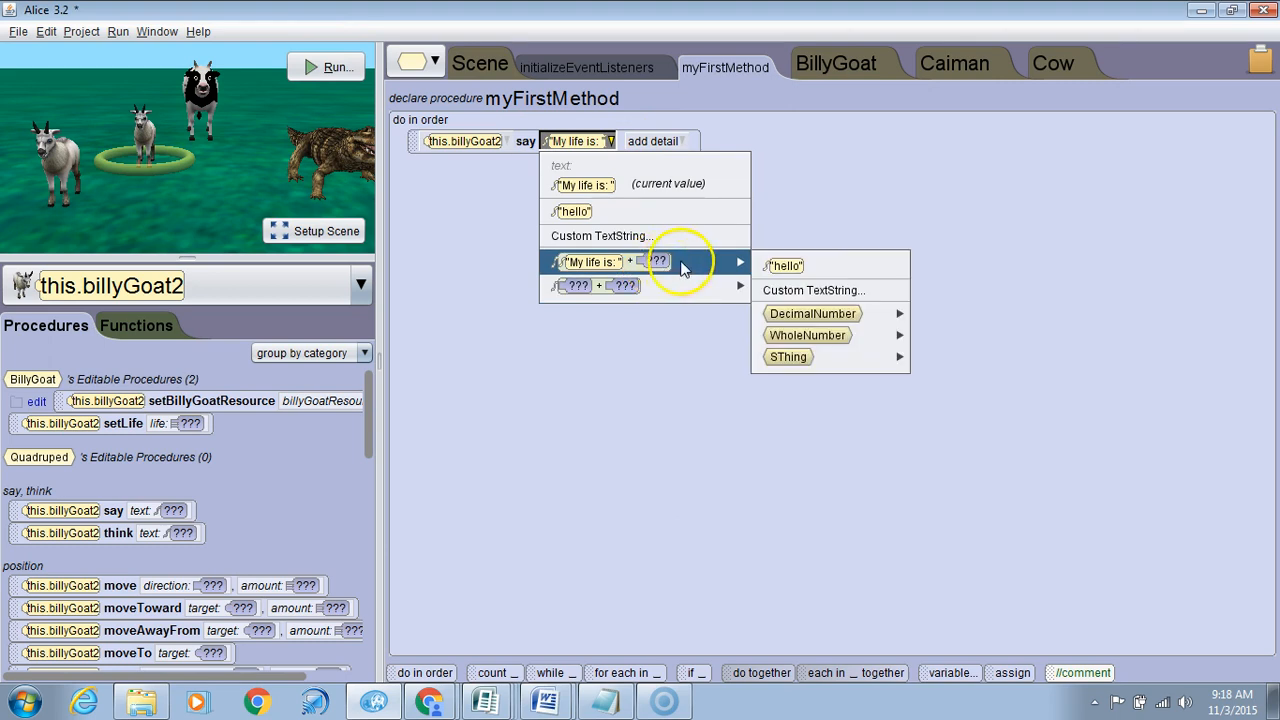
left_click(785, 265)
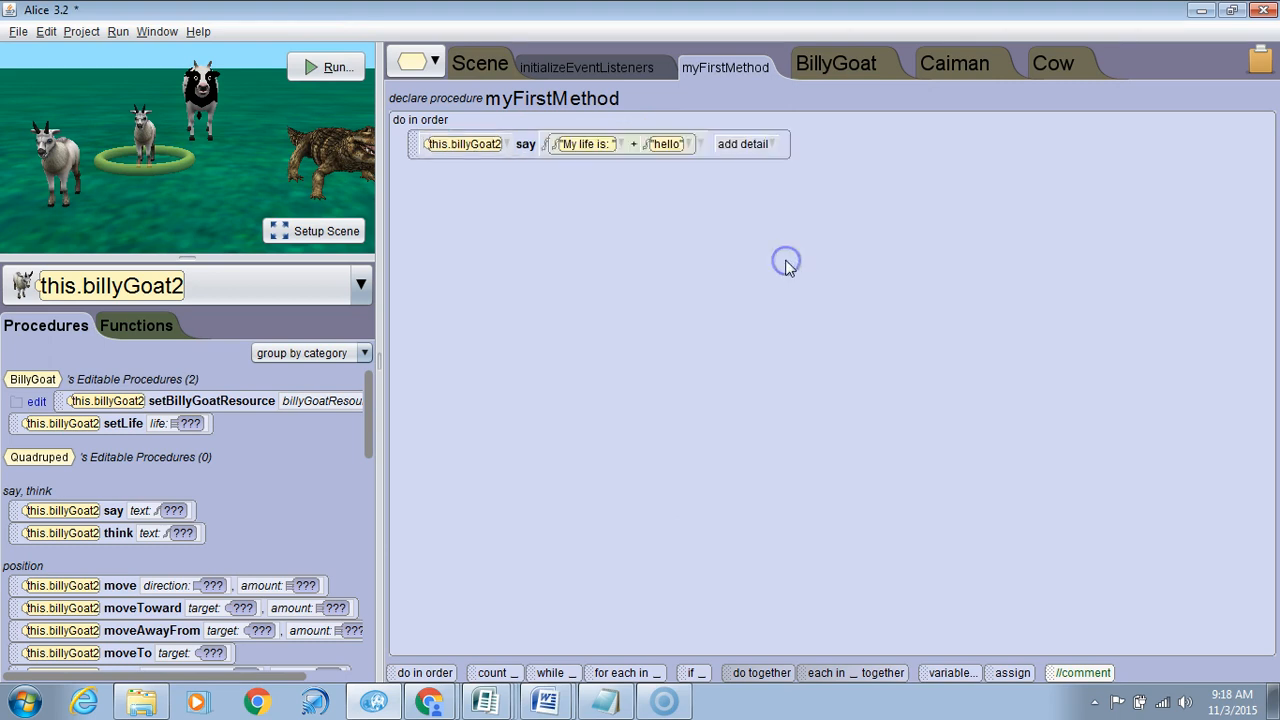
mouse_move(145, 400)
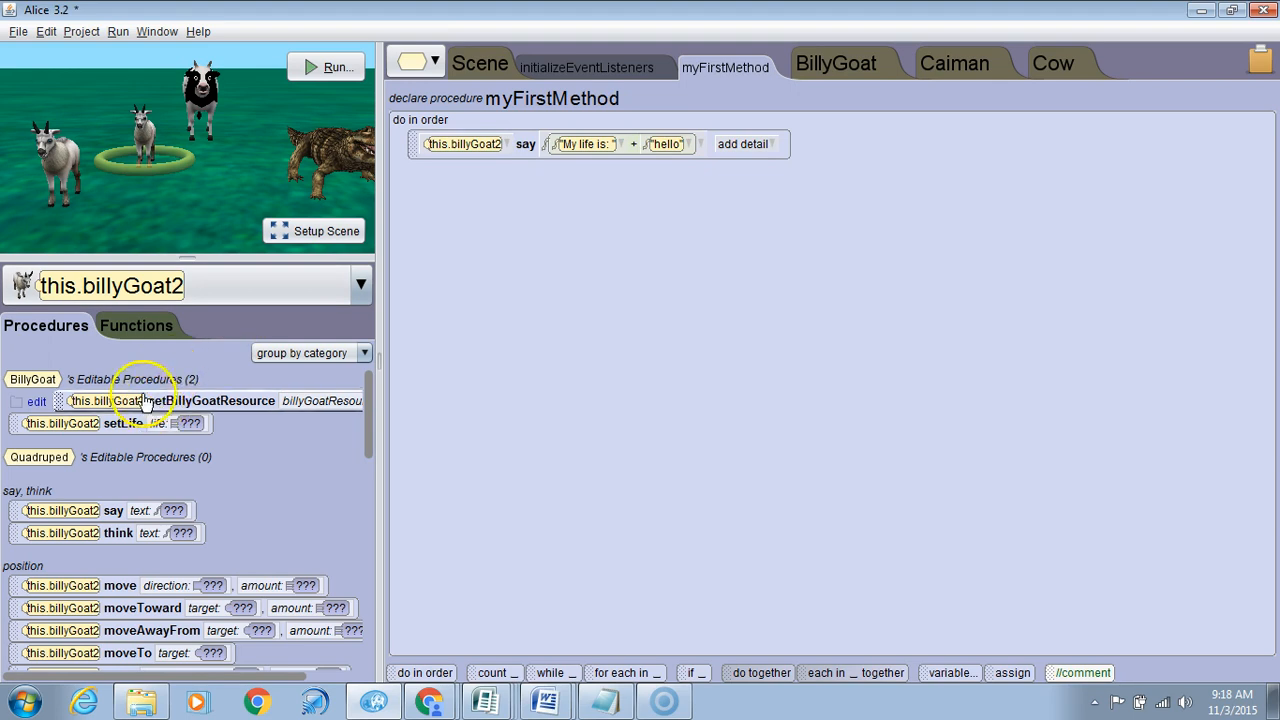
Step: Replace the "hello" placeholder in the say statement with billyGoat2's getLife
left_click(136, 325)
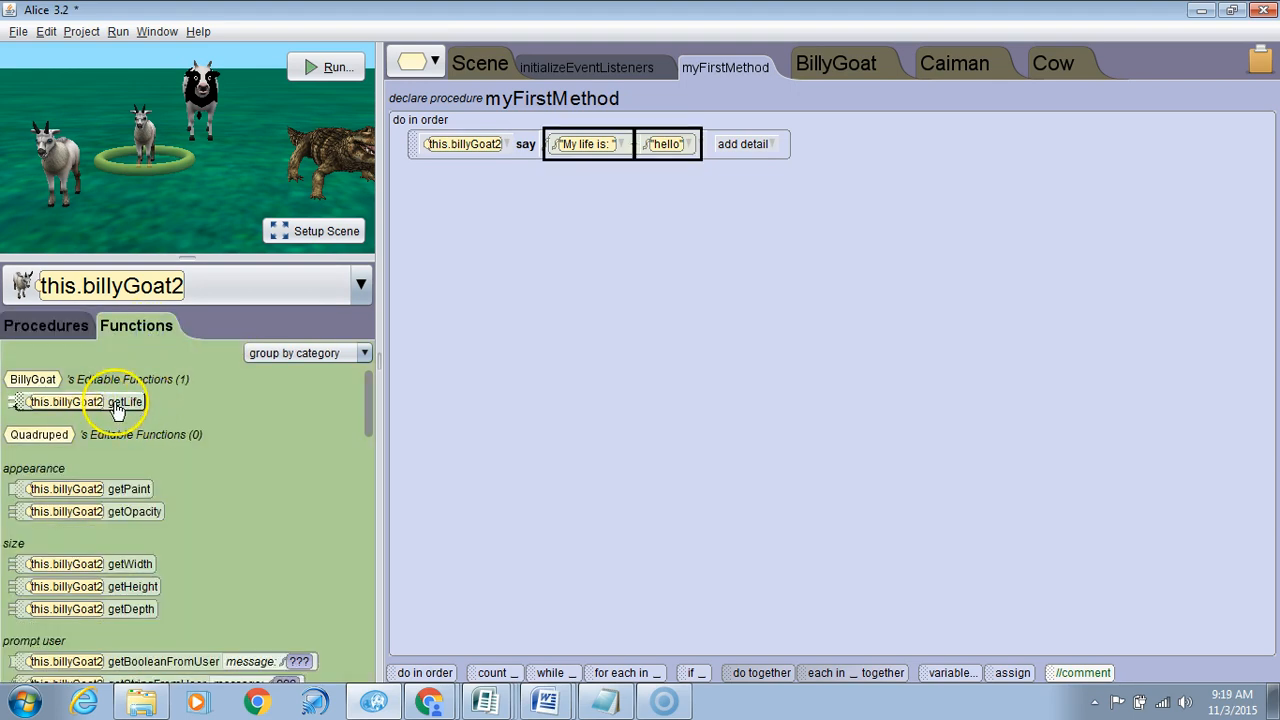
left_click_drag(85, 401, 600, 146)
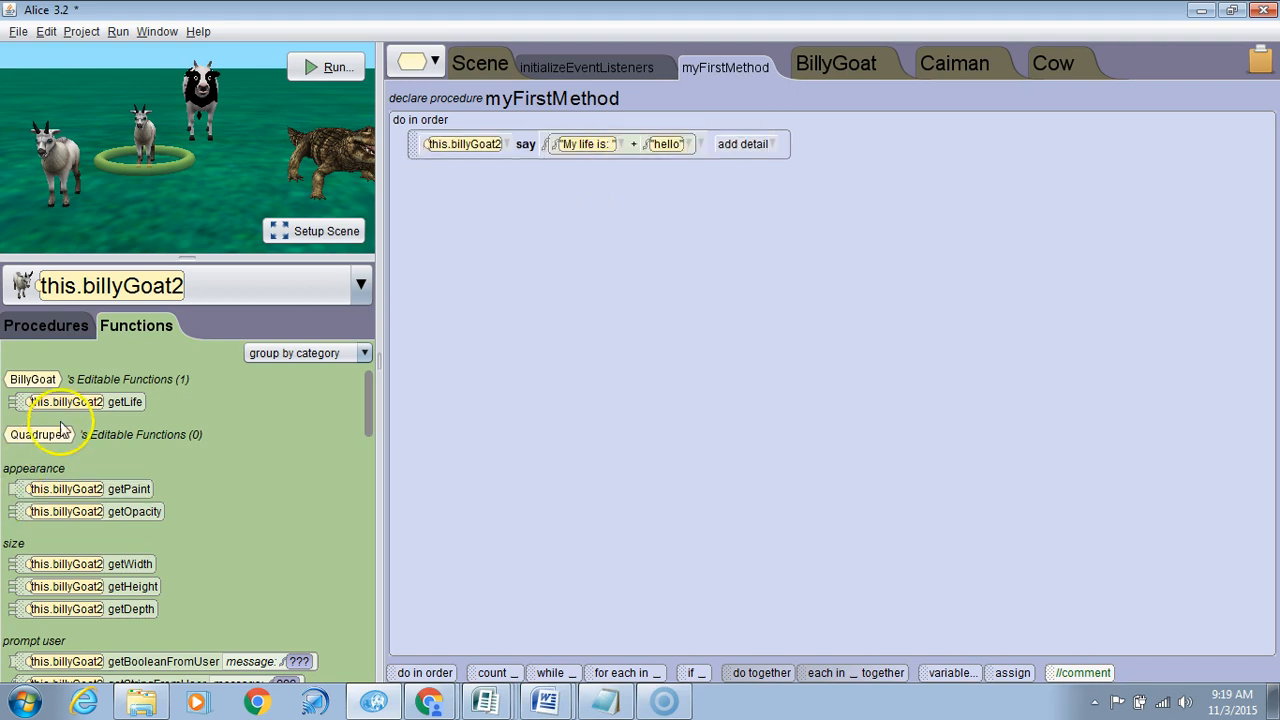
left_click_drag(67, 401, 665, 146)
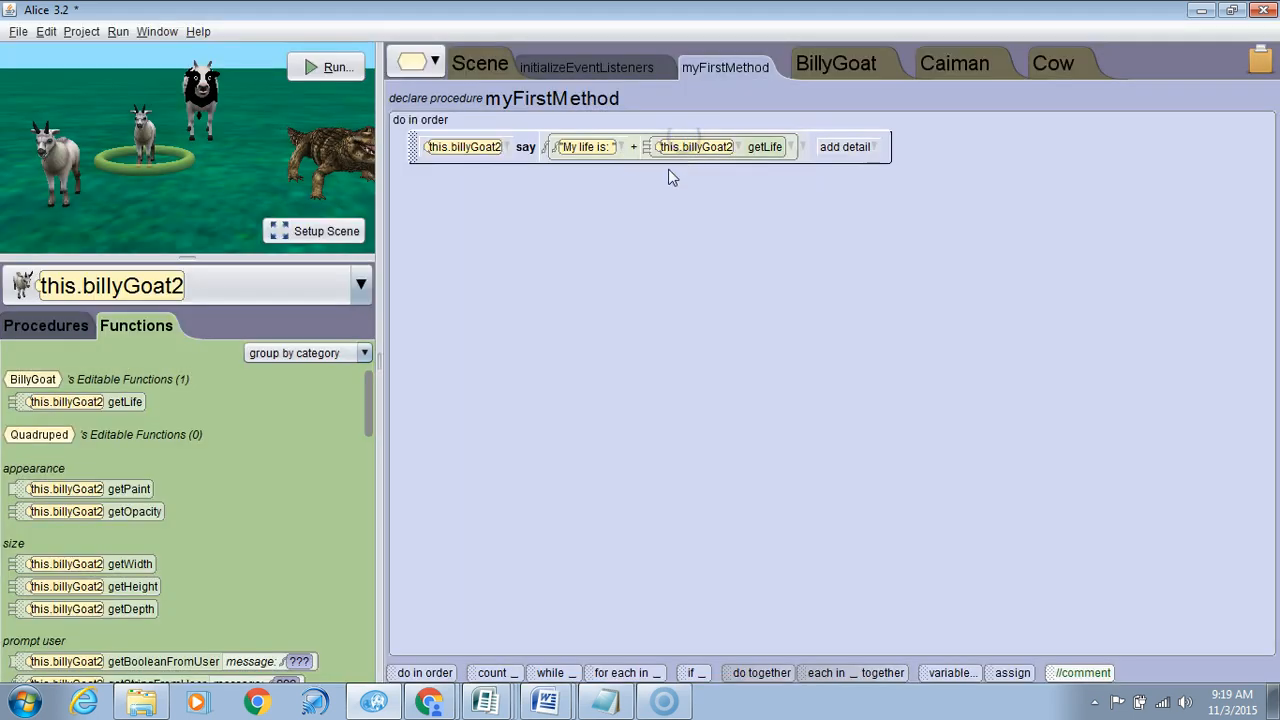
left_click(585, 147)
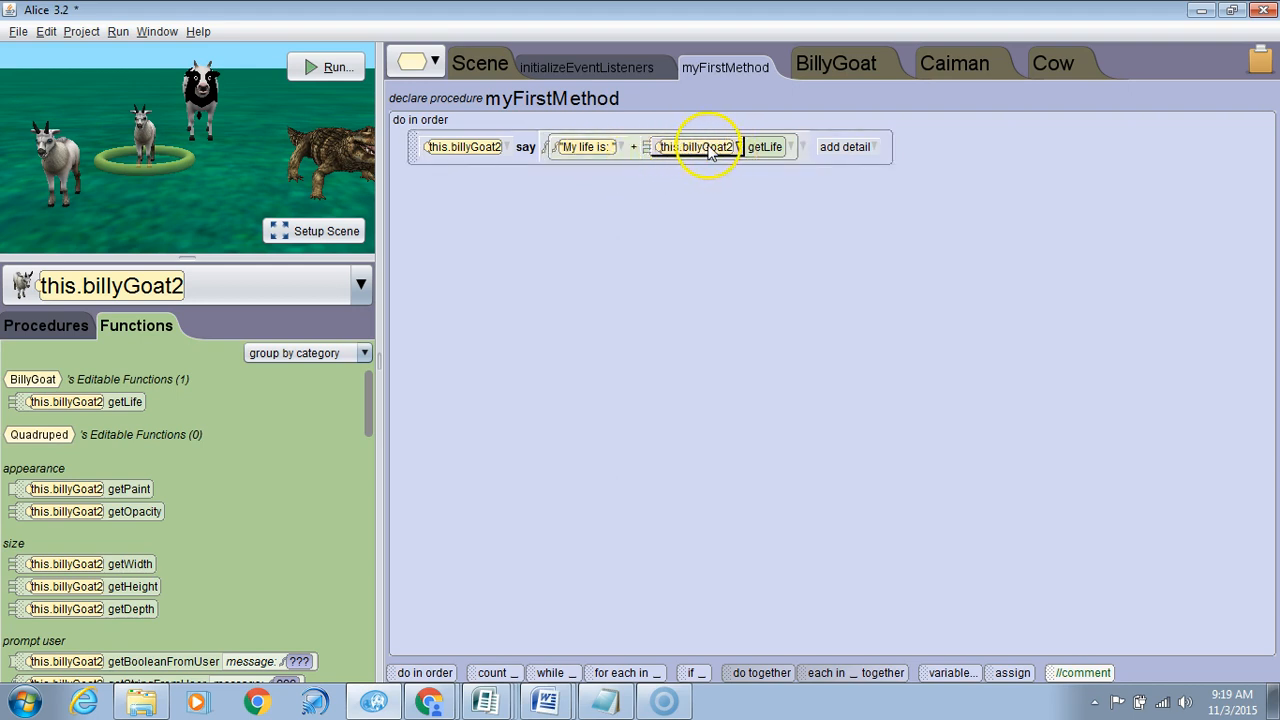
mouse_move(730, 147)
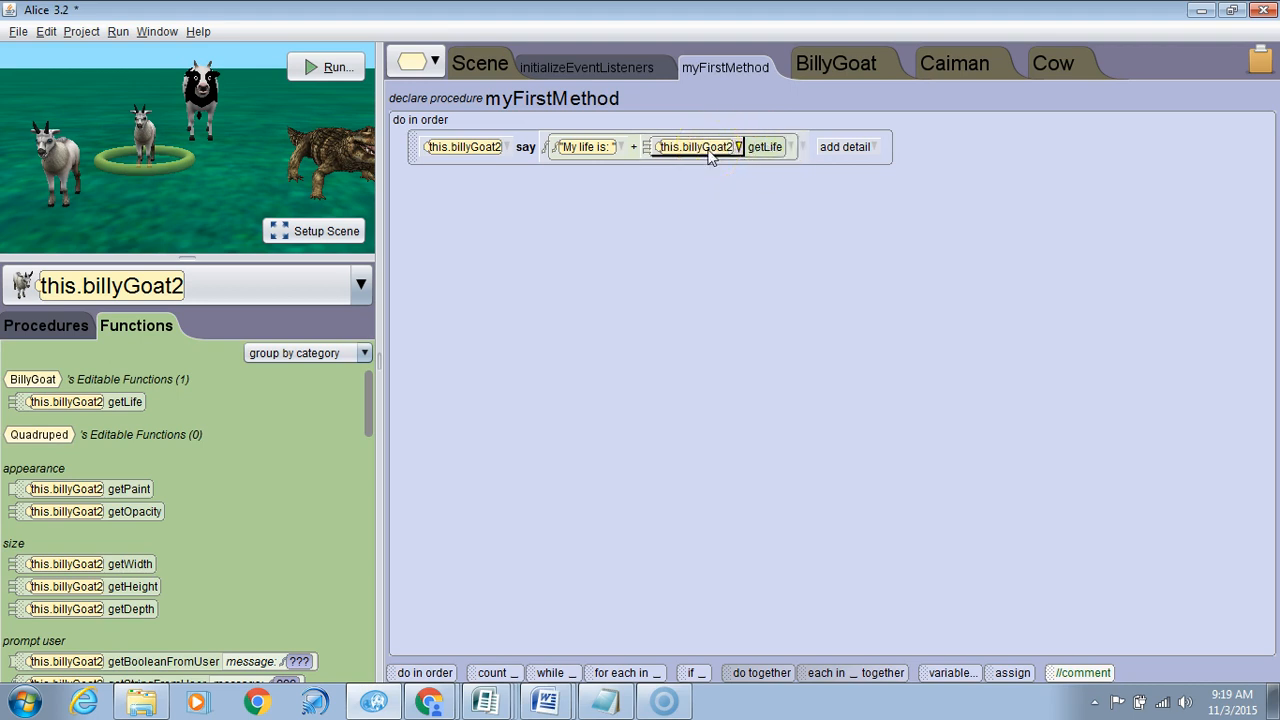
mouse_move(740, 180)
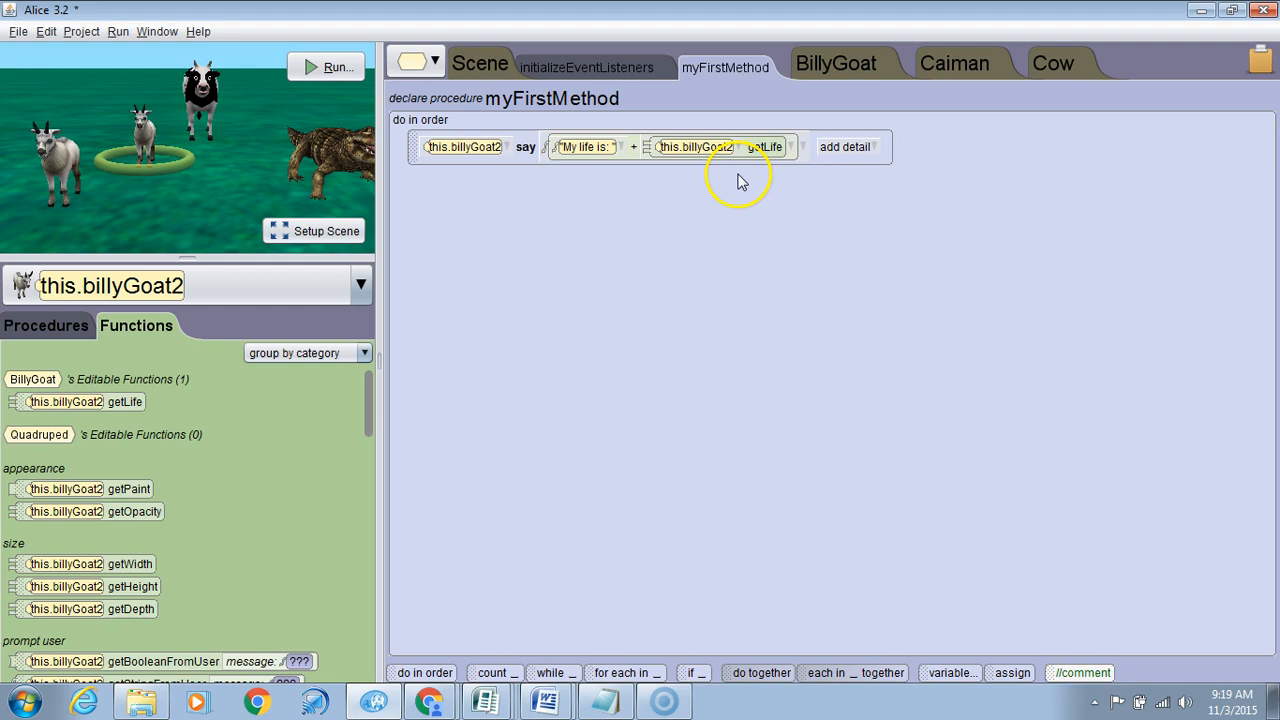
mouse_move(580, 147)
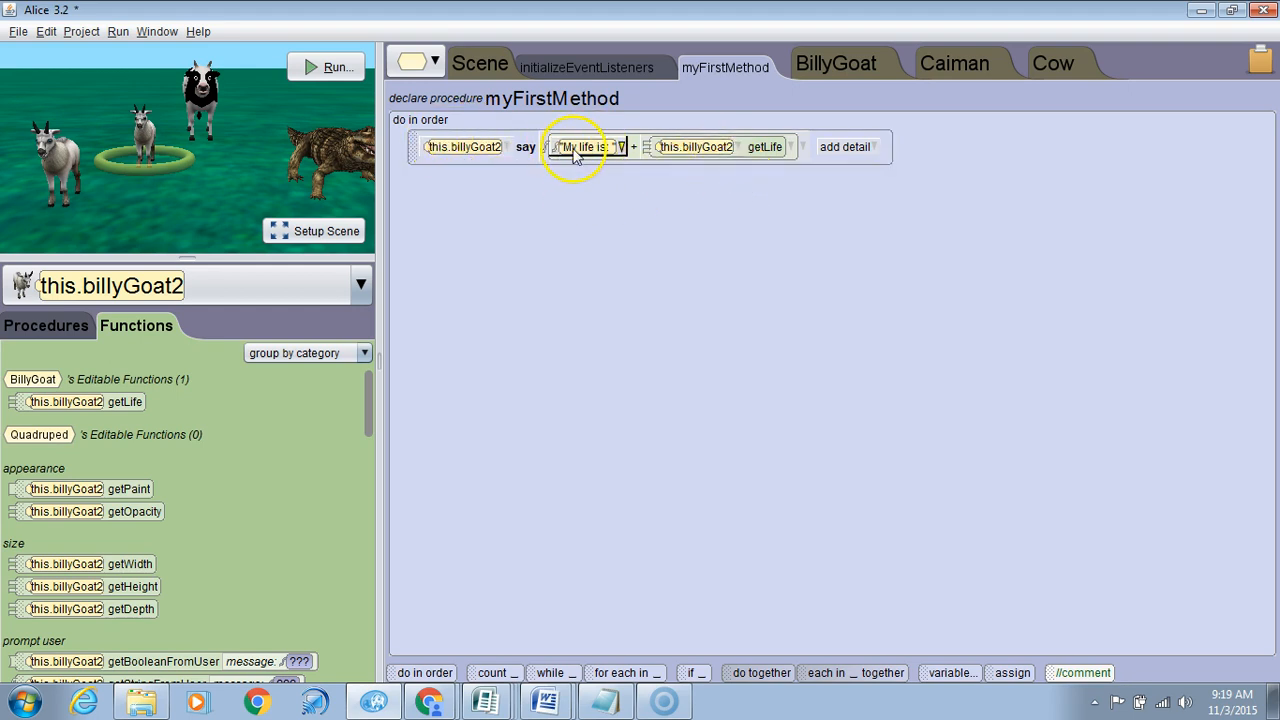
mouse_move(690, 146)
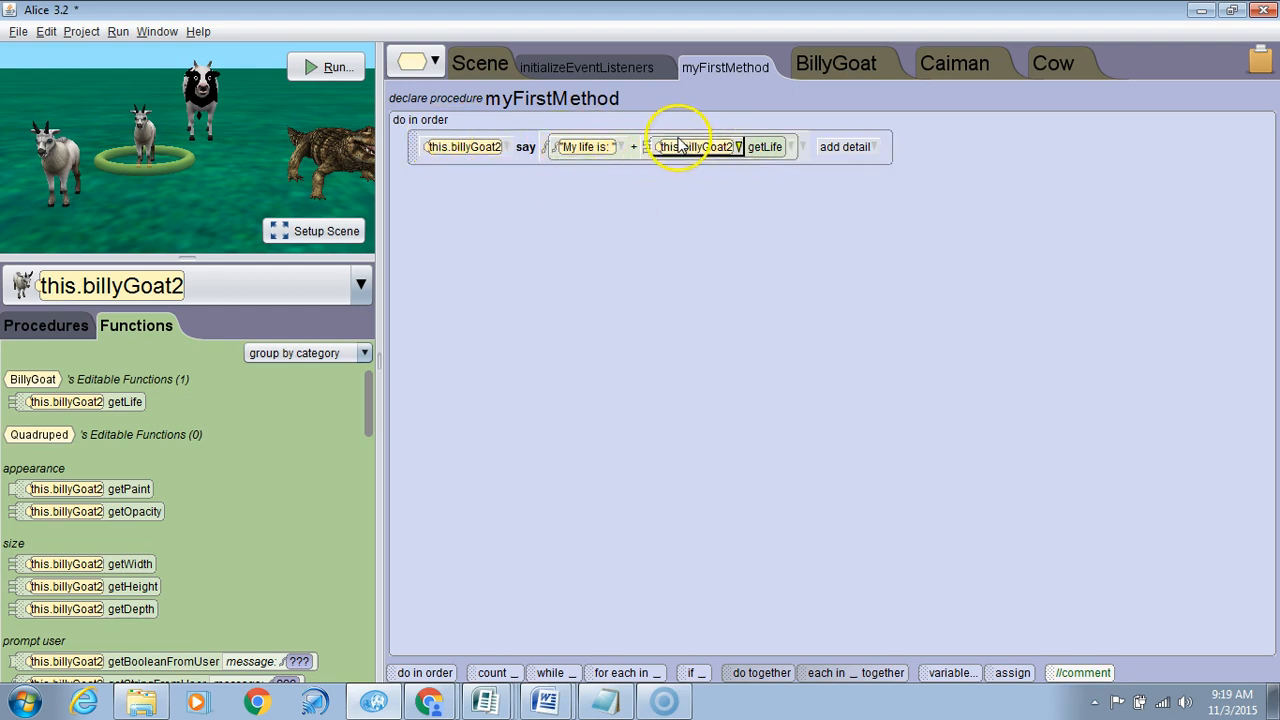
left_click(337, 66)
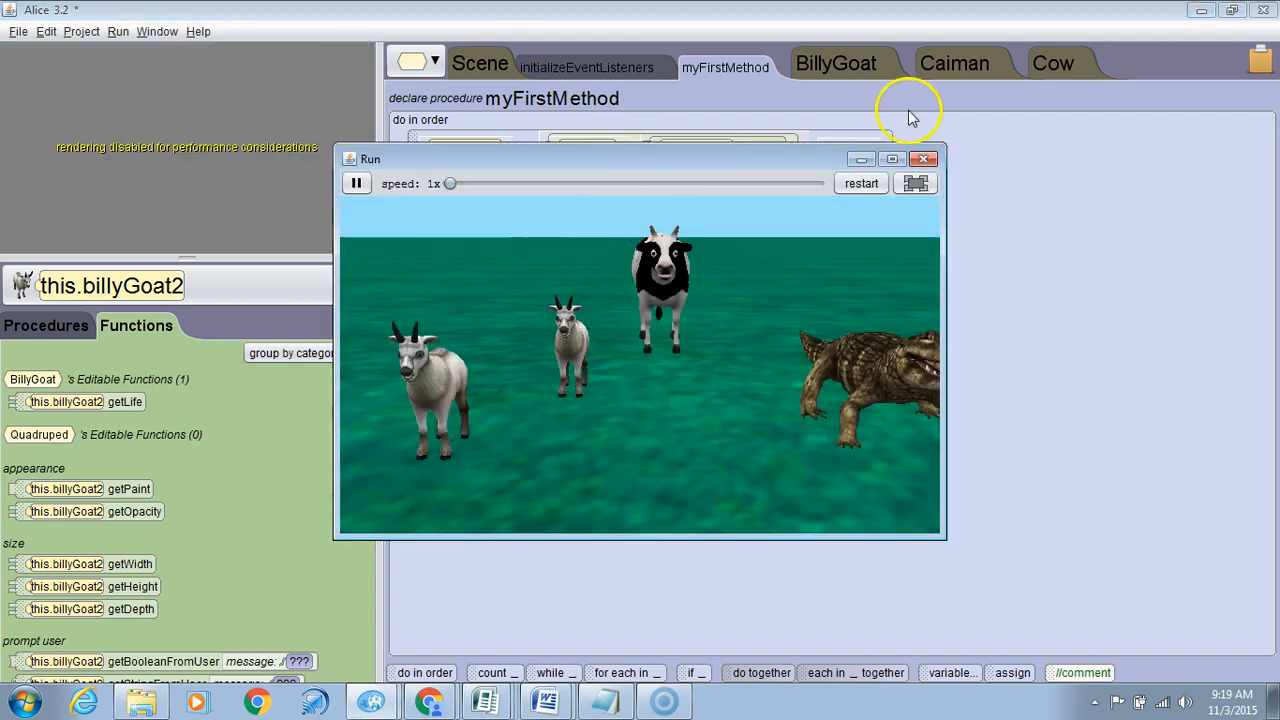
left_click(924, 159)
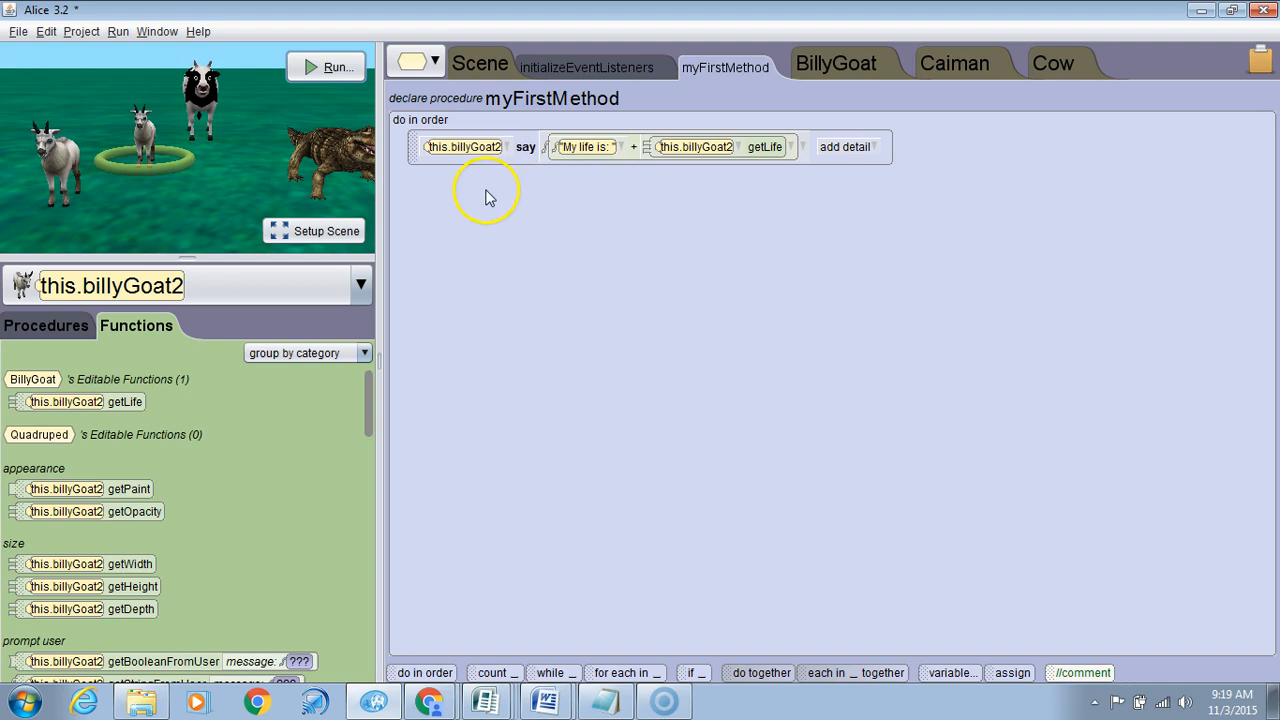
mouse_move(775, 168)
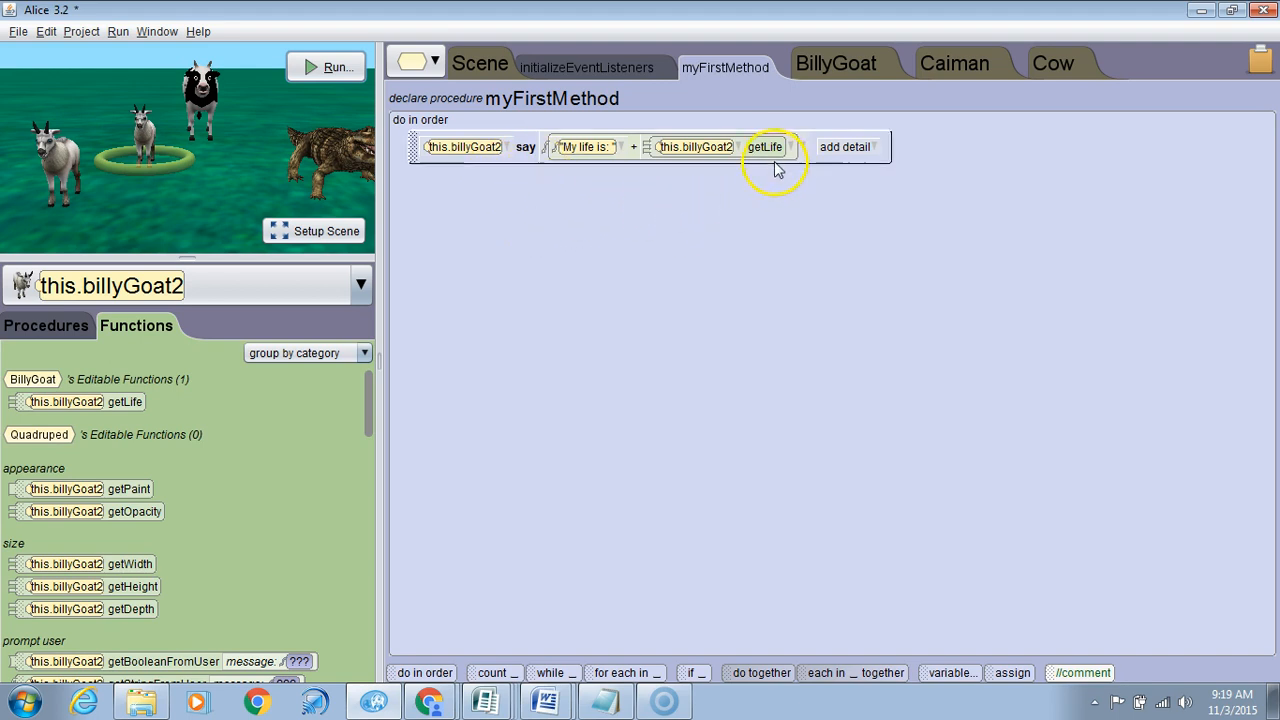
mouse_move(113, 286)
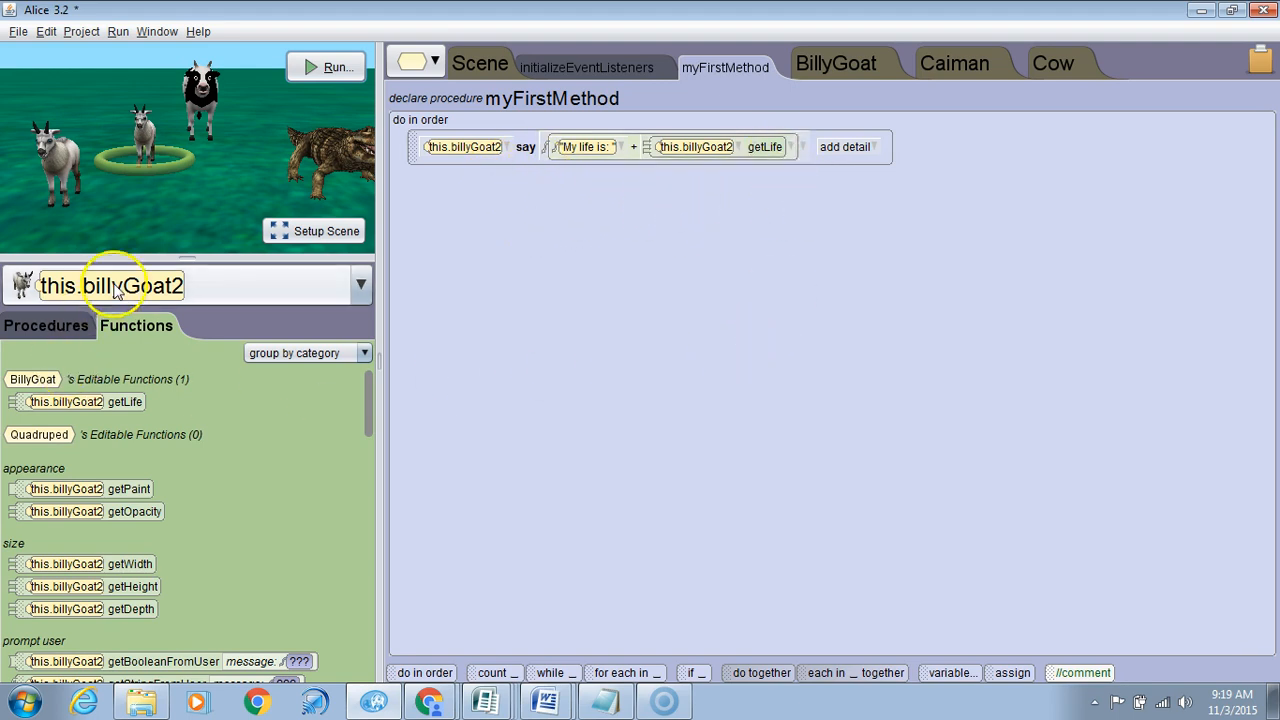
Step: Add billyGoat2 setLife 1 before the say statement, then run and close the scene
left_click(46, 325)
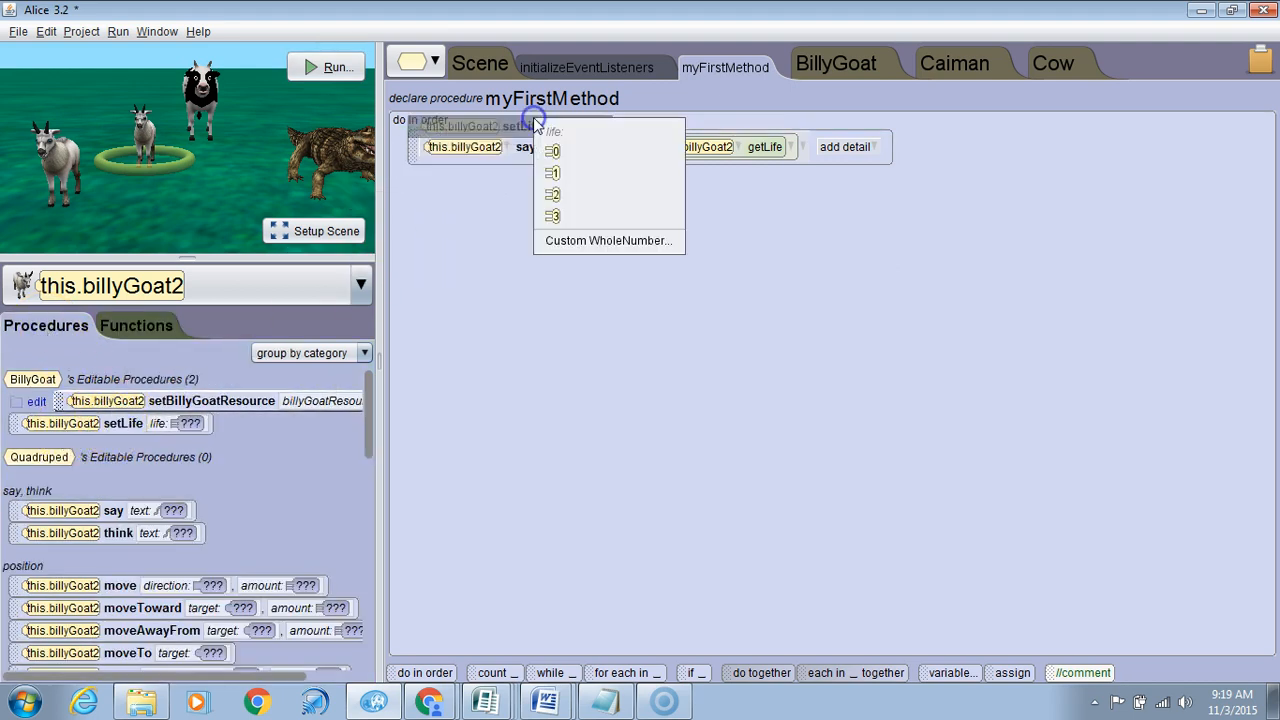
left_click(554, 172)
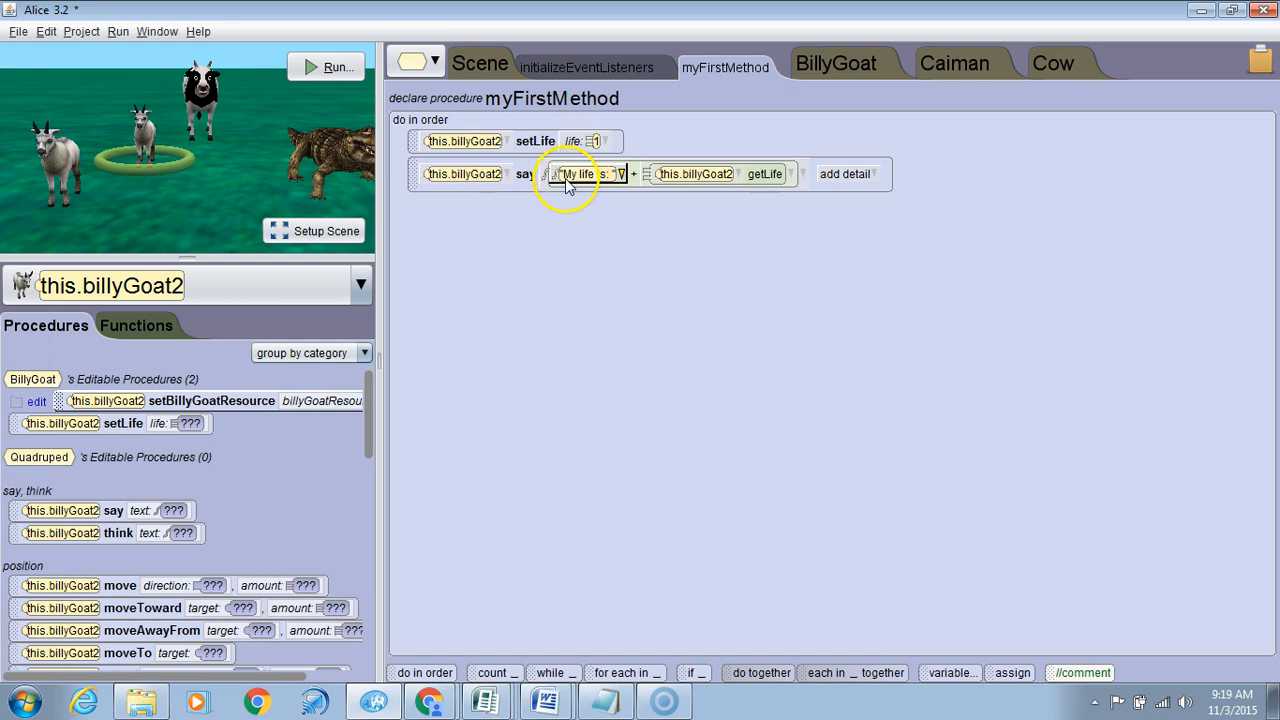
left_click(338, 66)
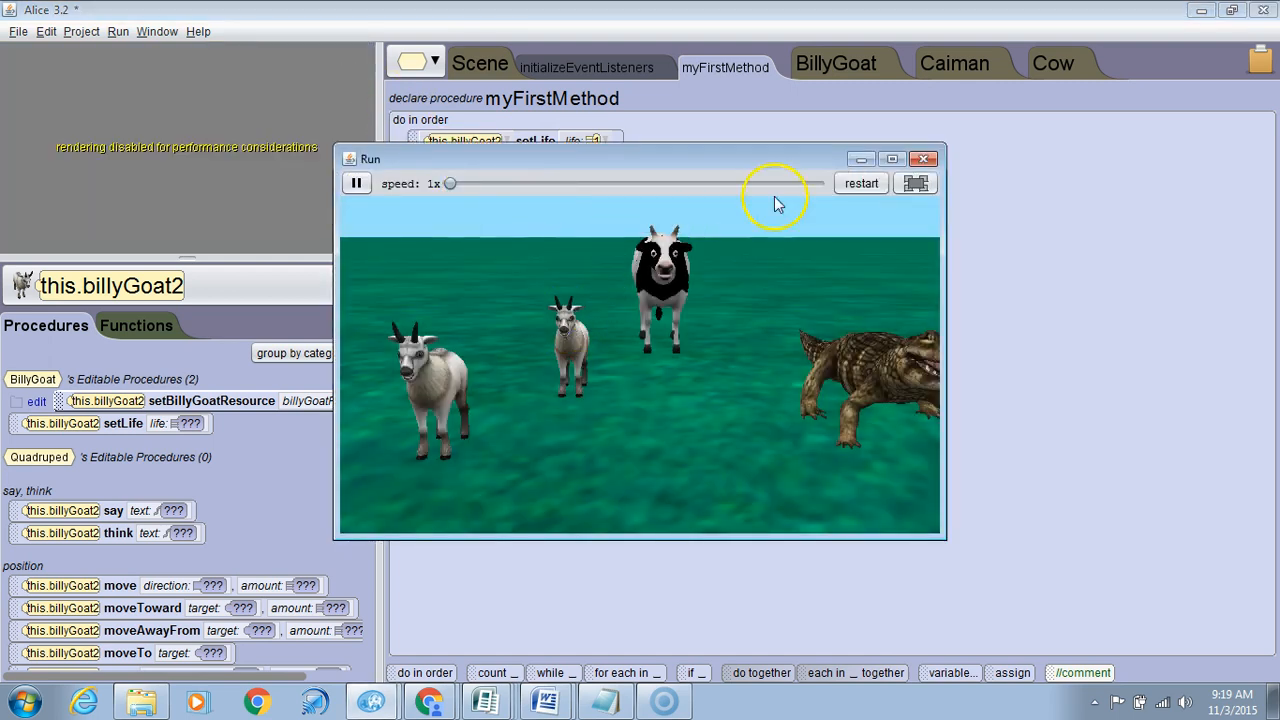
left_click(923, 159)
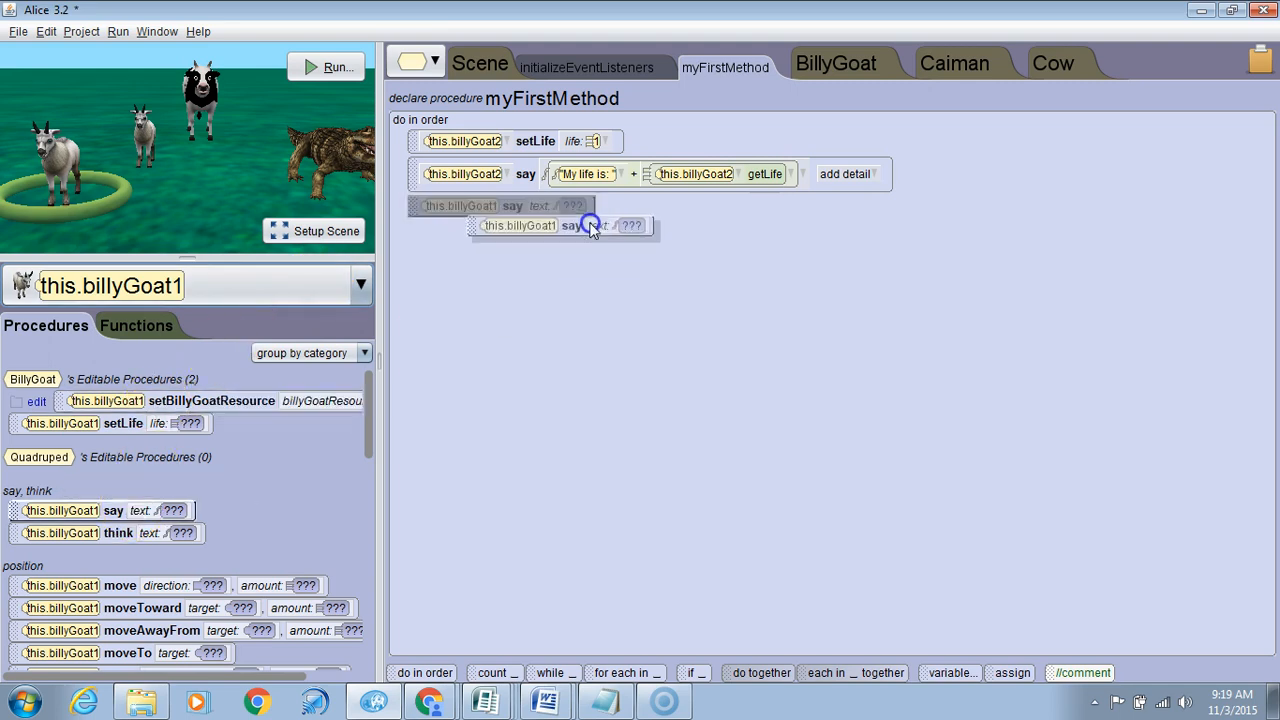
Step: Add a billyGoat1 say statement with custom text "My life is" plus a joined piece
left_click(631, 225)
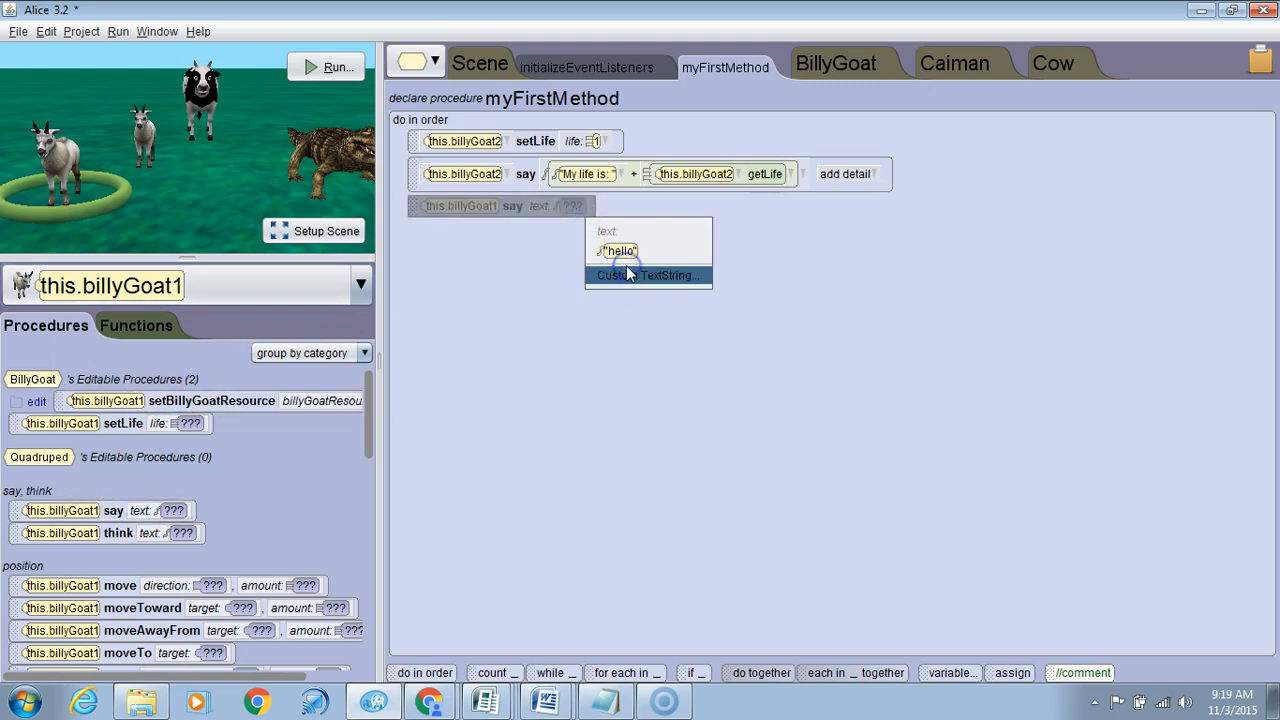
left_click(648, 275)
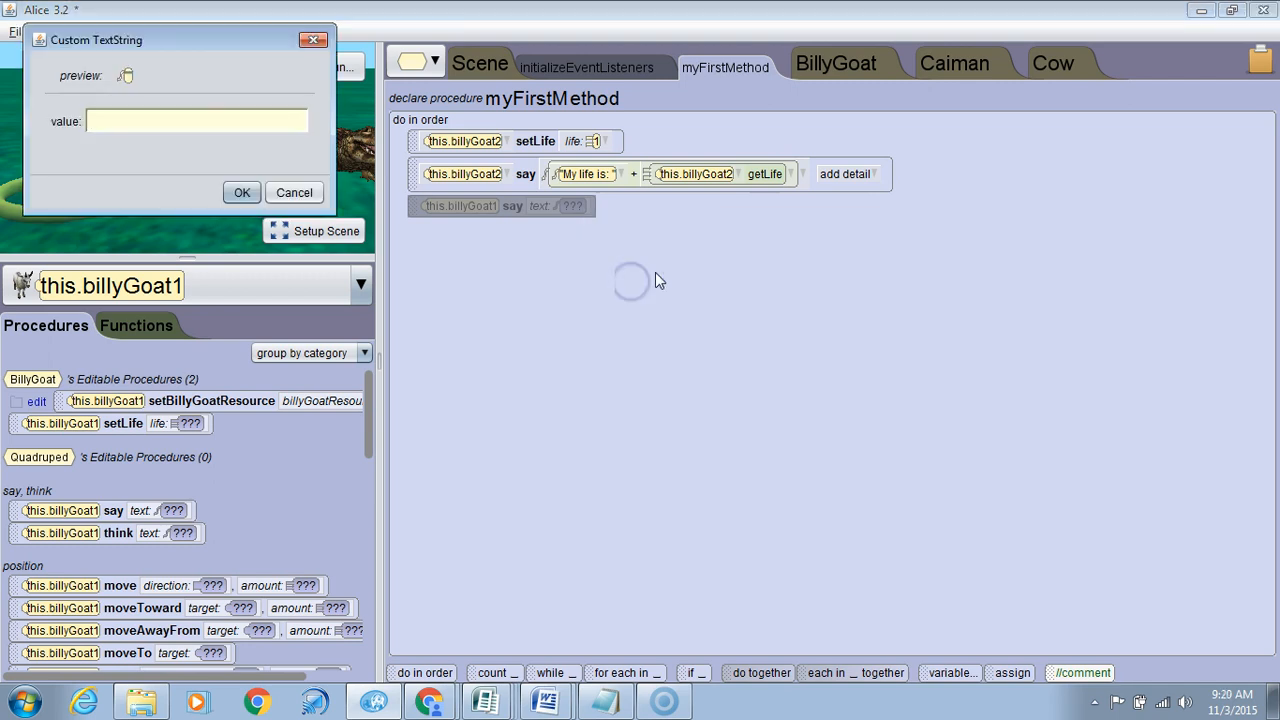
type("My life is")
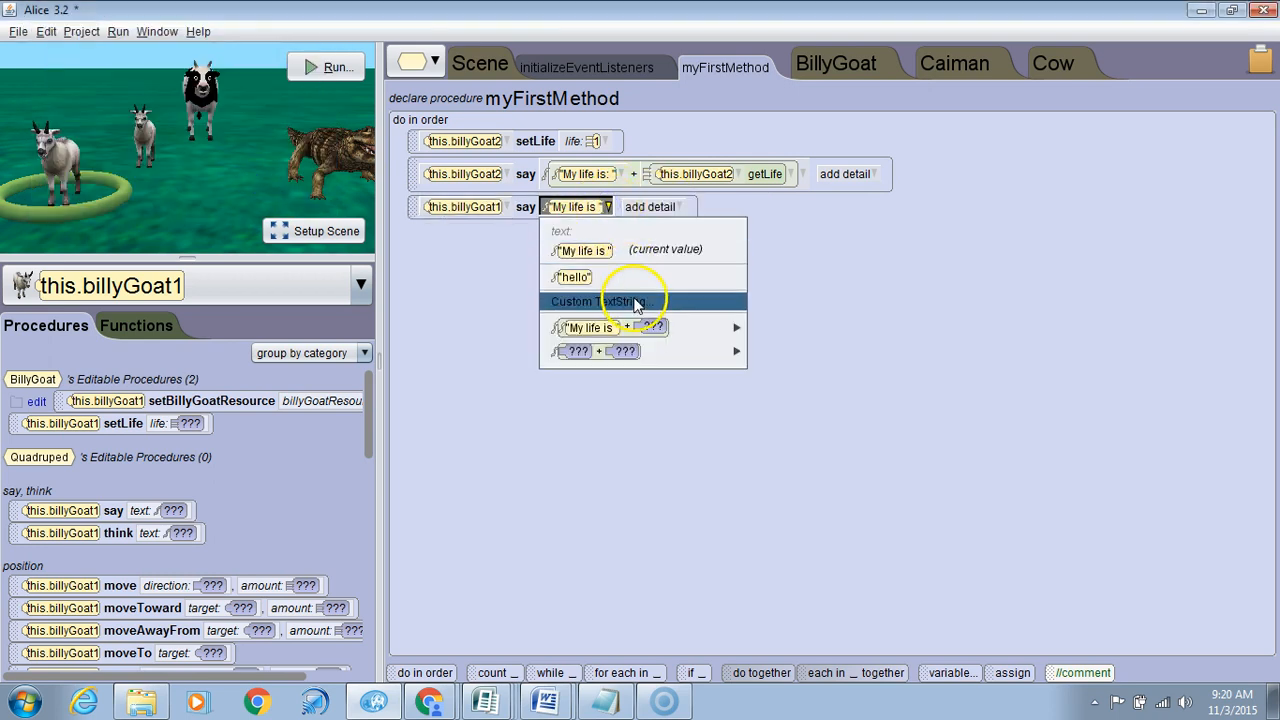
left_click(572, 277)
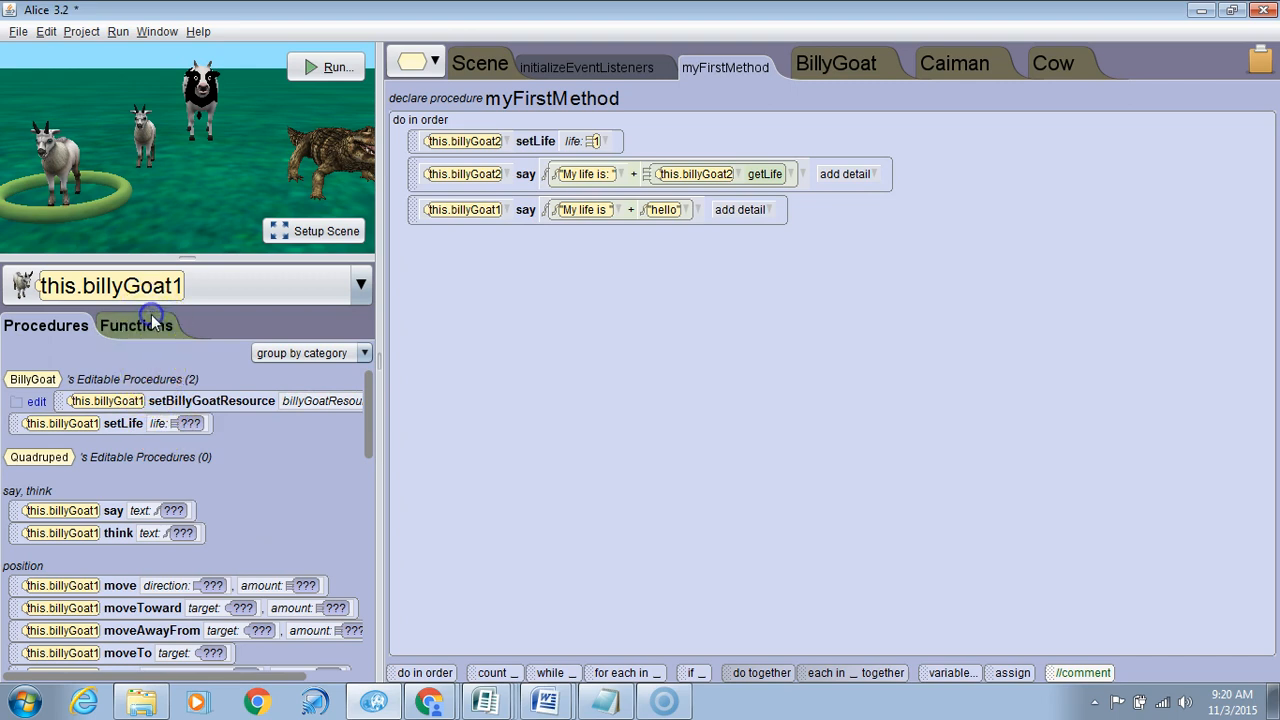
left_click(136, 325)
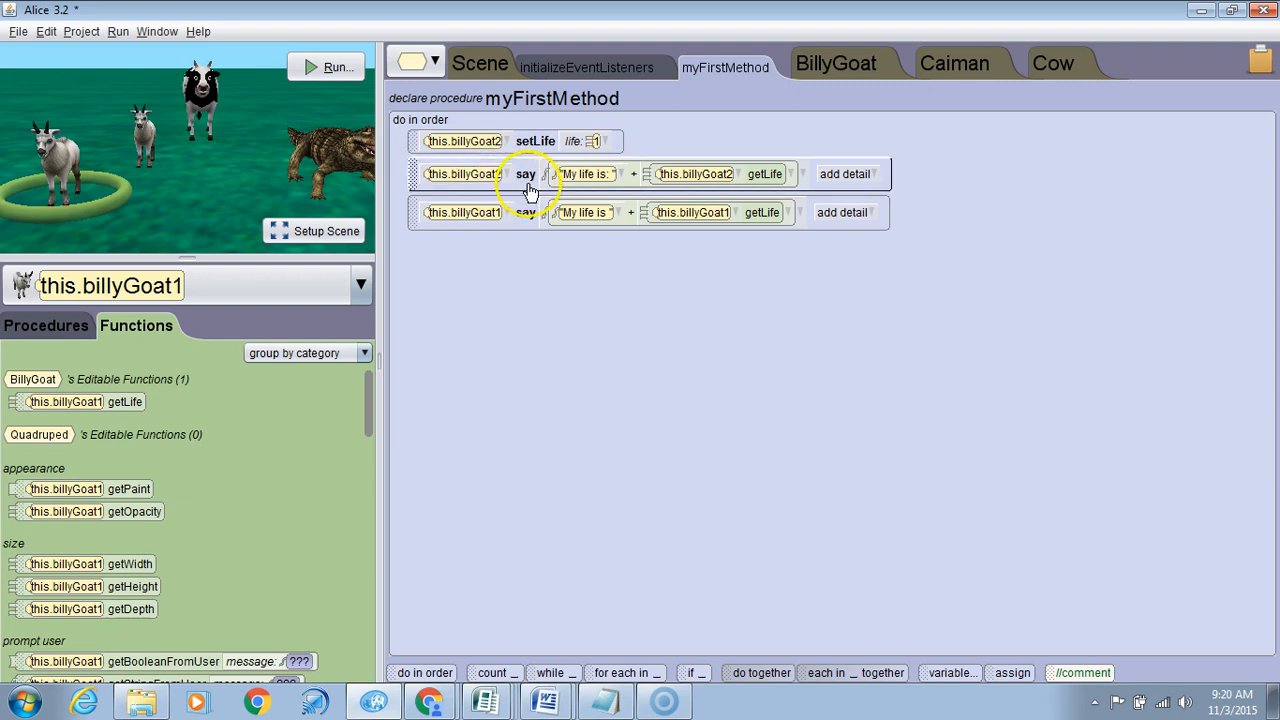
mouse_move(640, 255)
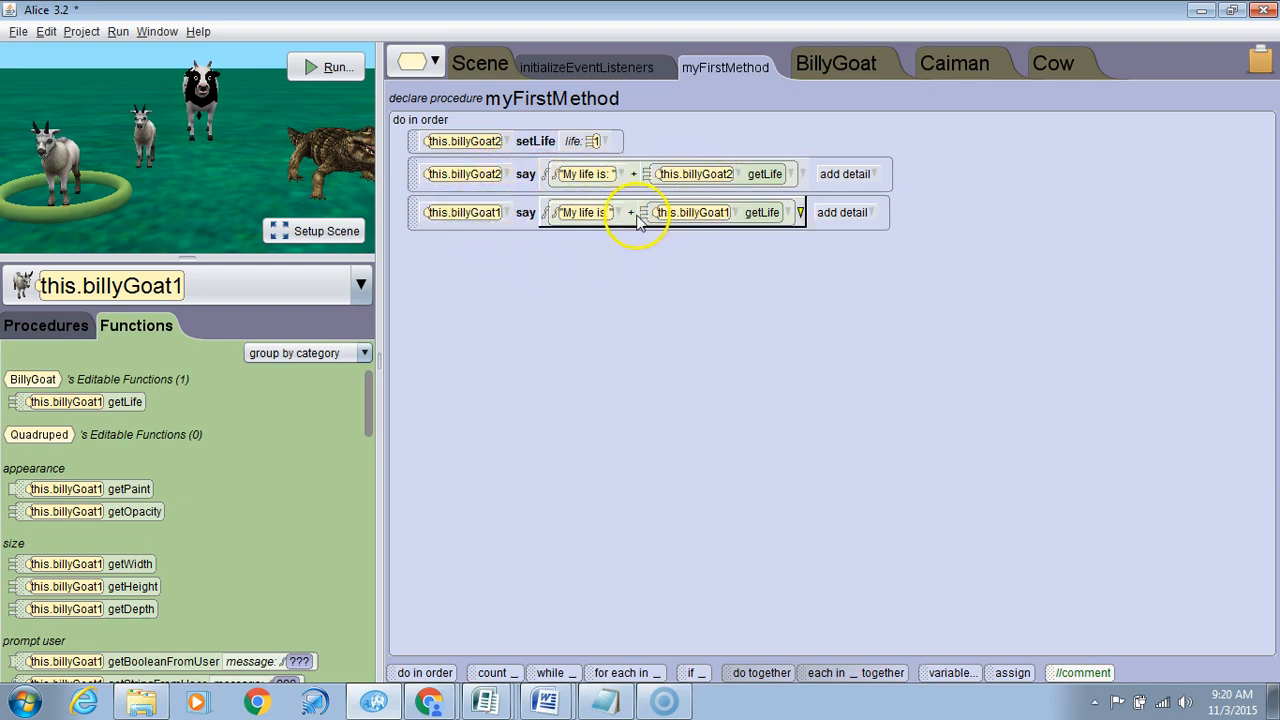
Step: Run the scene to compare both goats' spoken life values, then close it
left_click(338, 67)
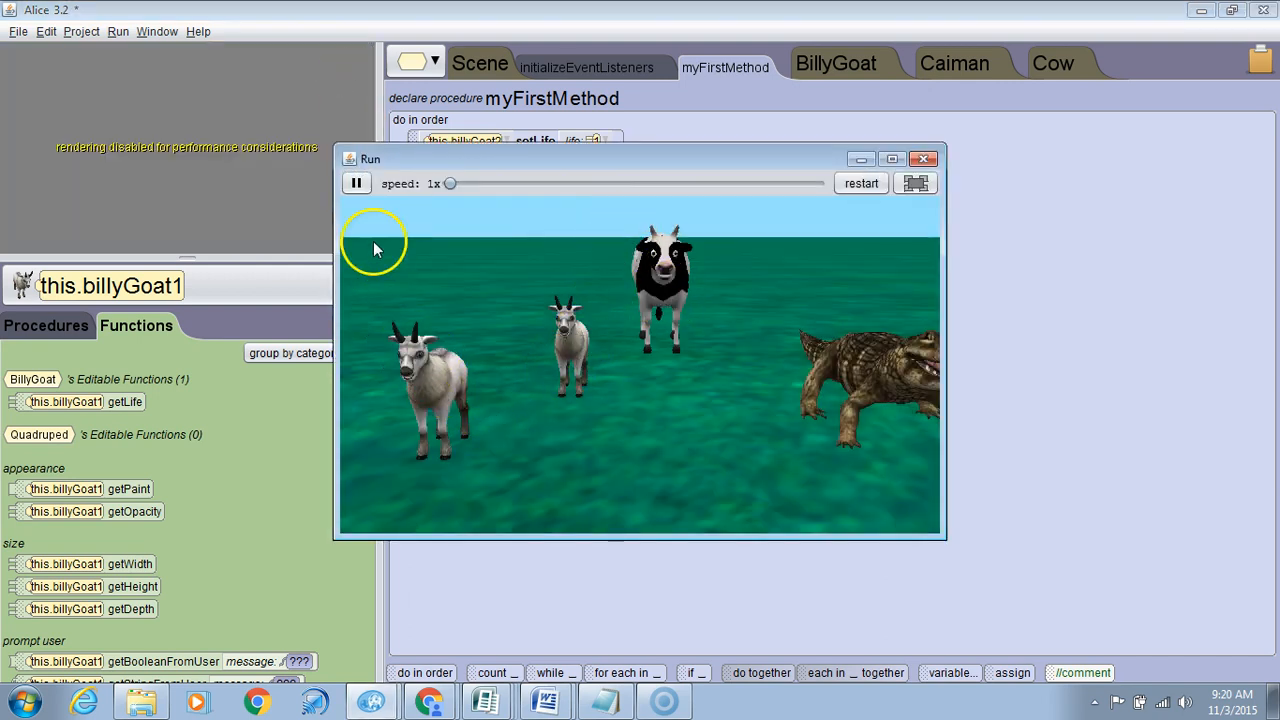
left_click(923, 159)
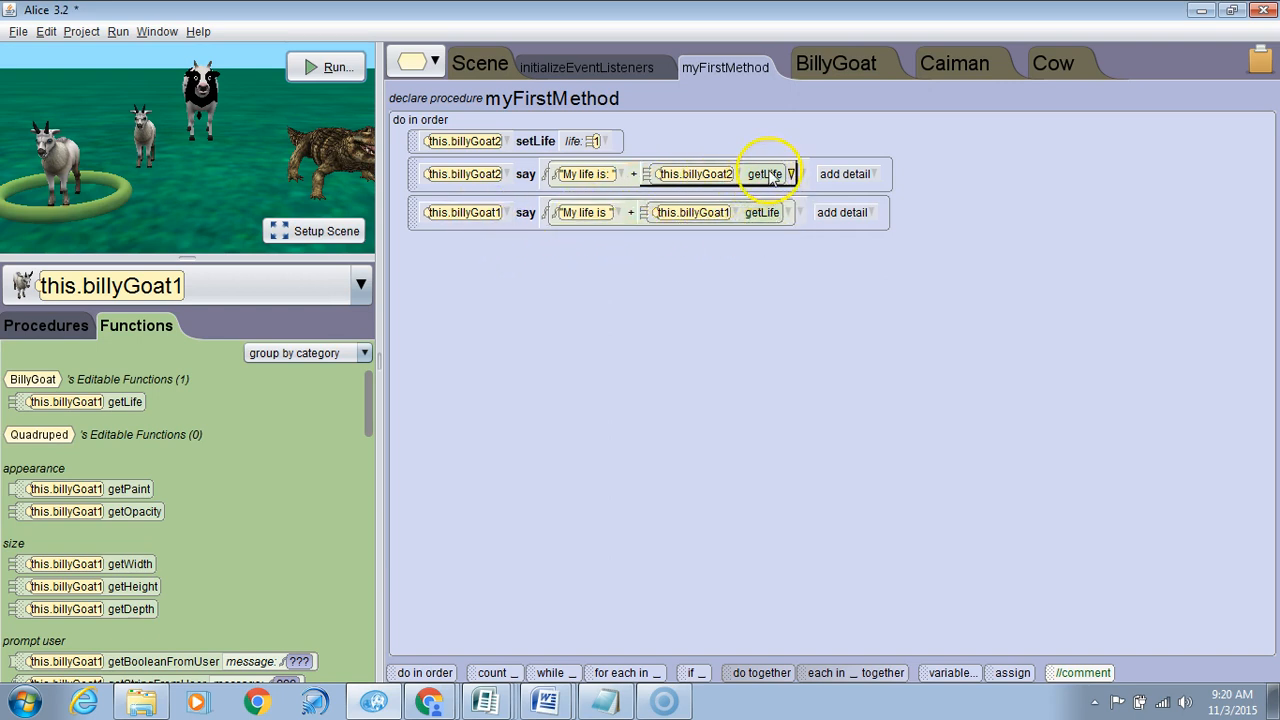
mouse_move(895, 75)
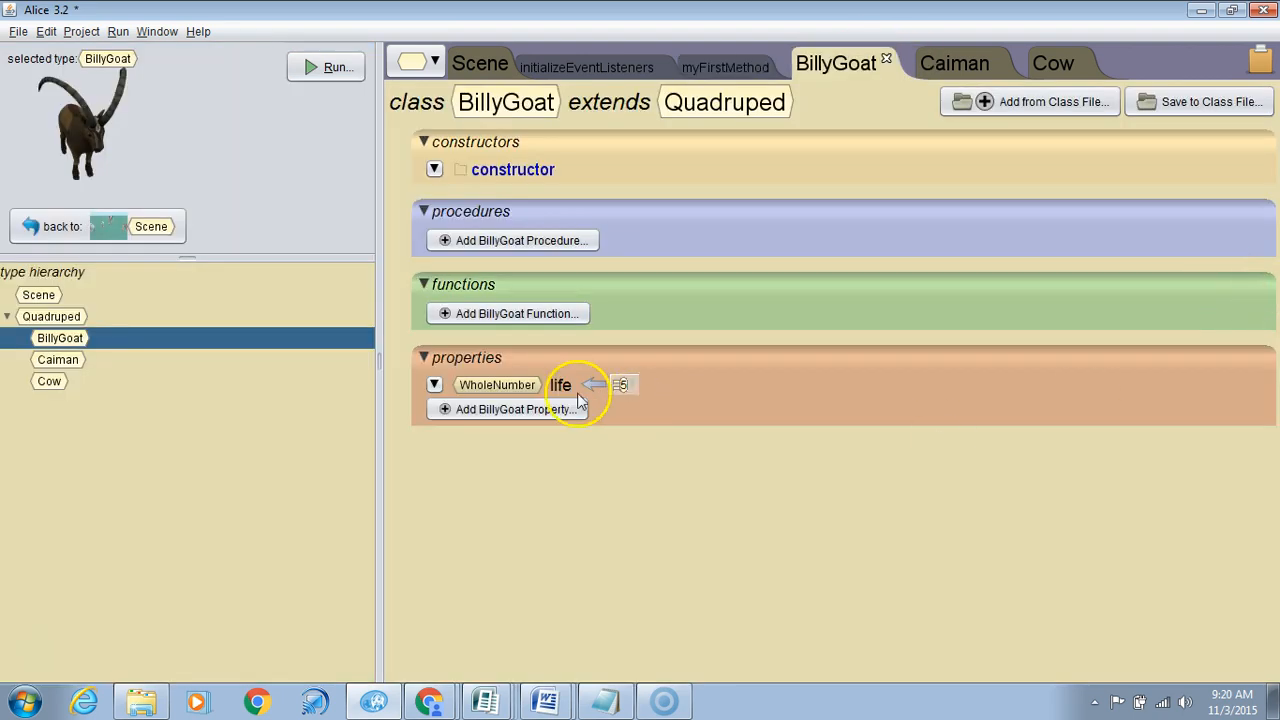
mouse_move(548, 390)
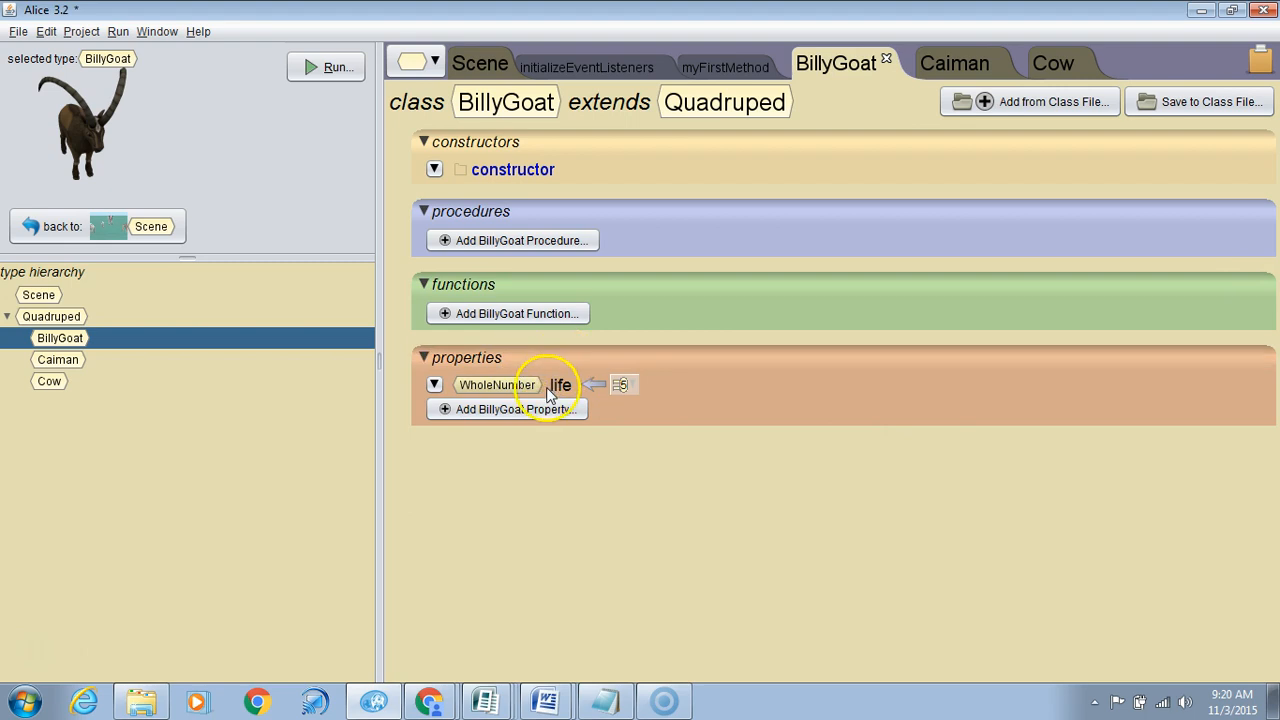
mouse_move(562, 388)
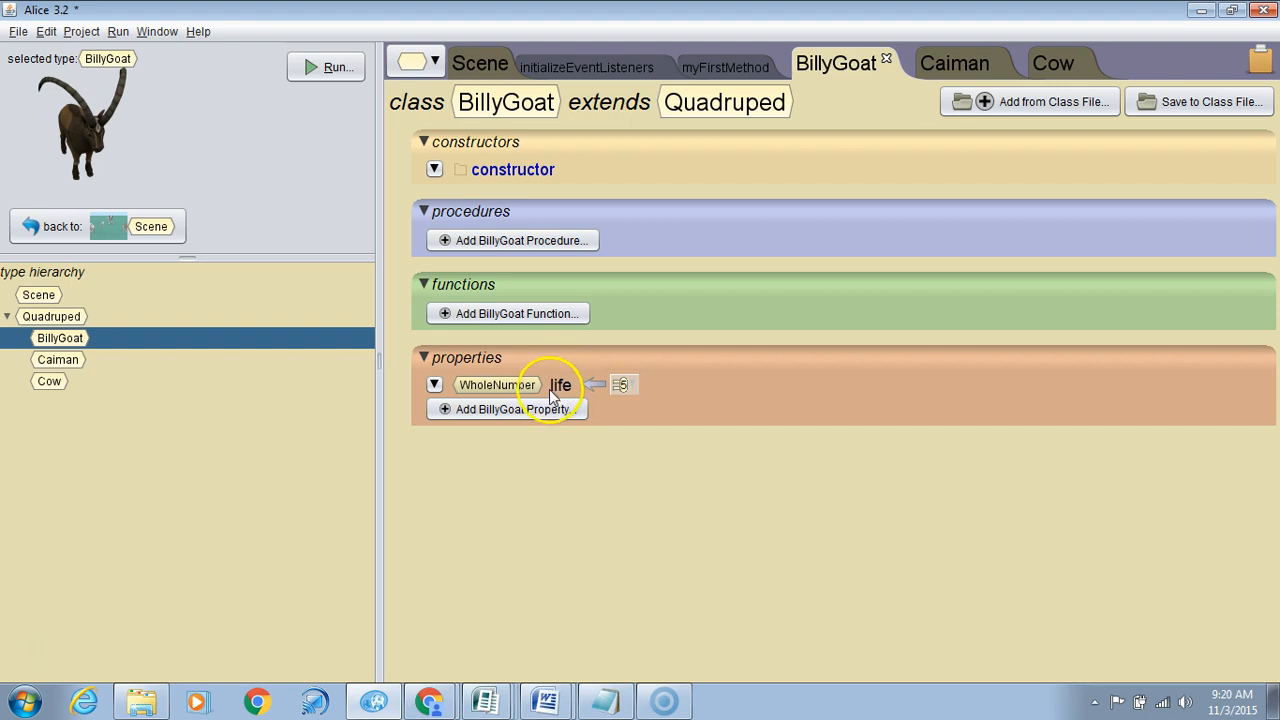
mouse_move(580, 62)
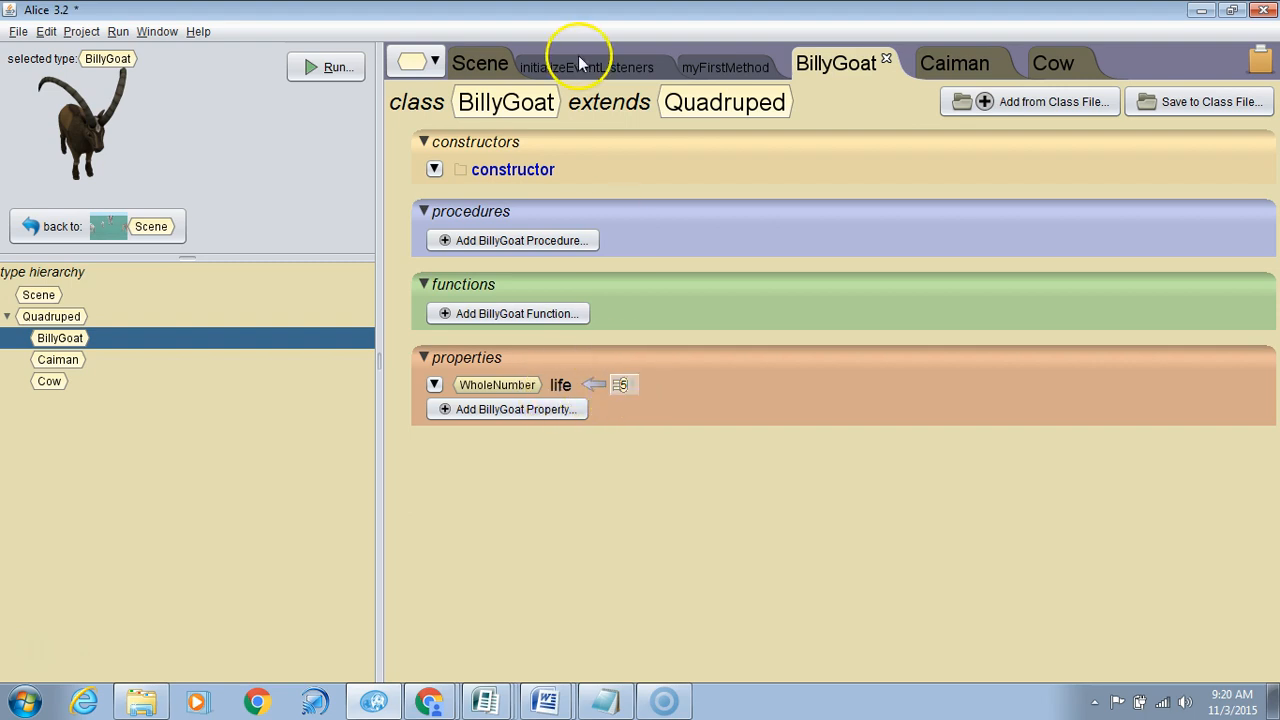
left_click(724, 67)
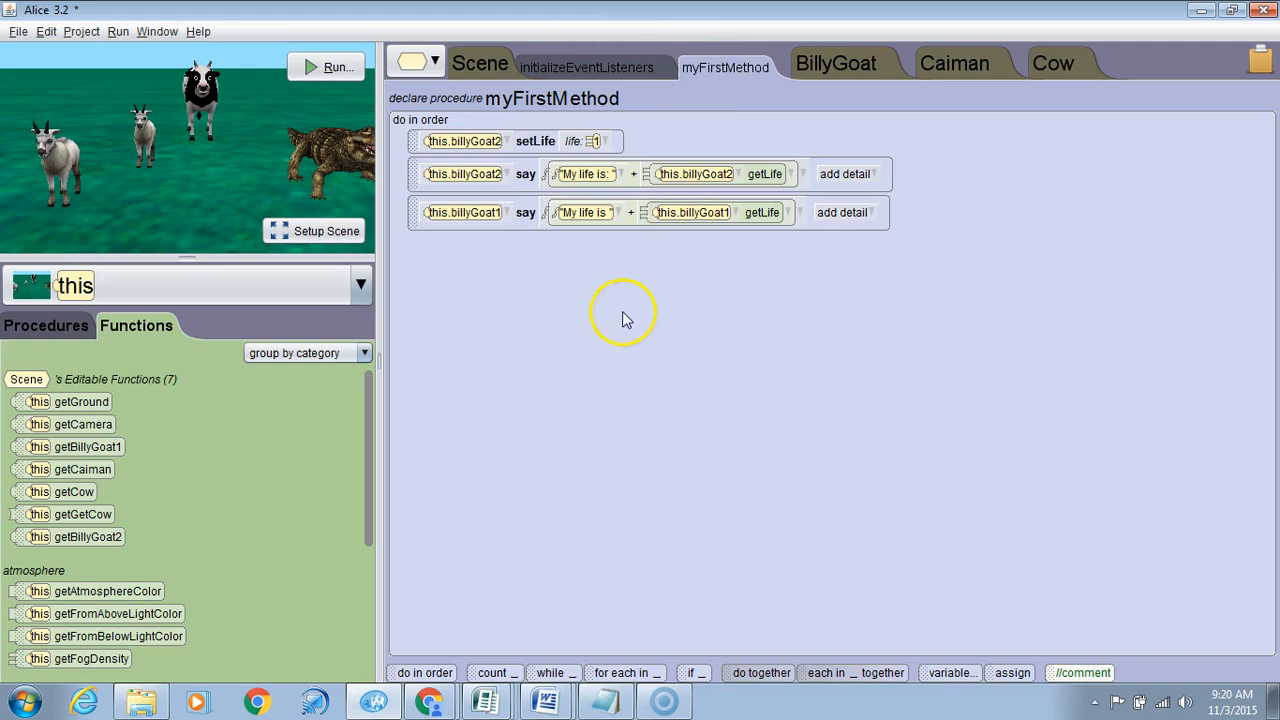
mouse_move(695, 174)
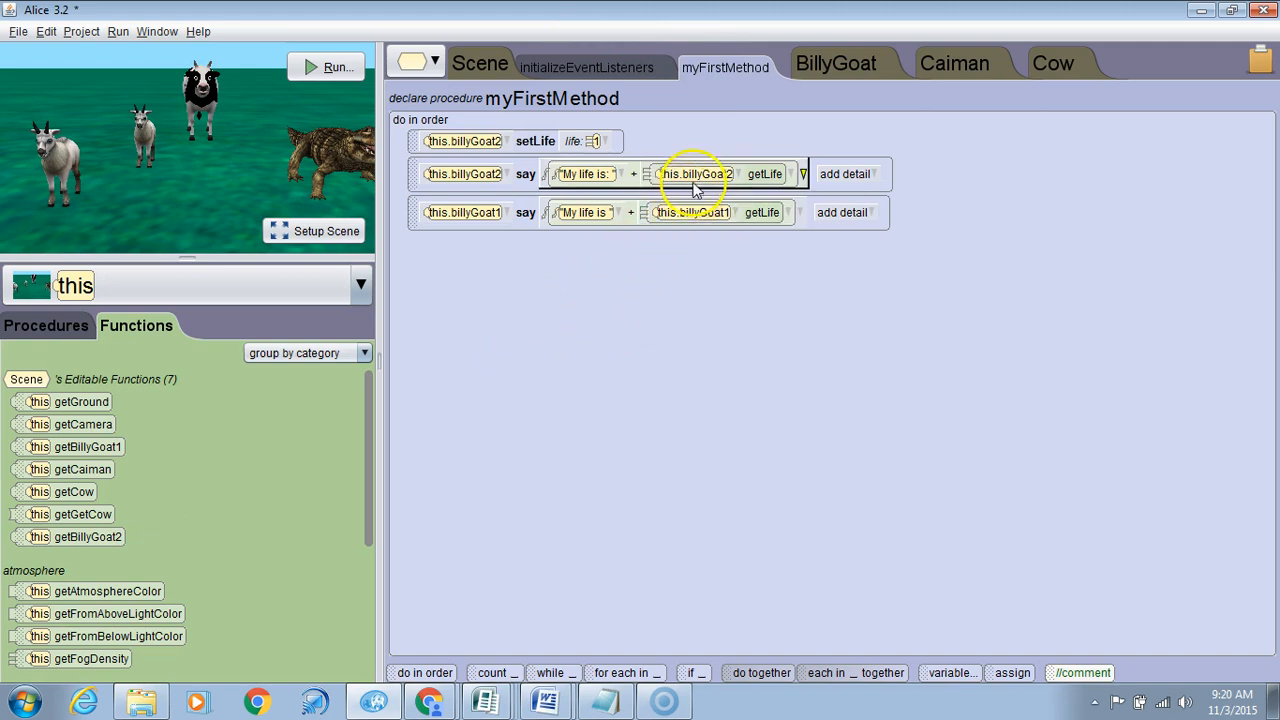